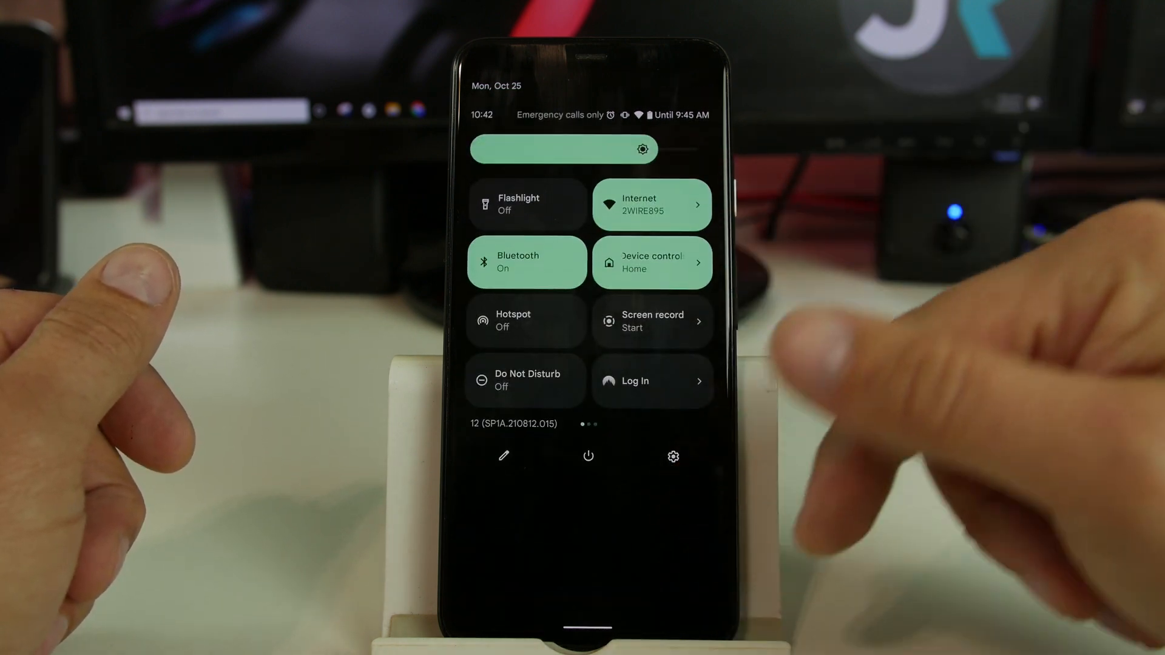
Step: Toggle the flashlight tile on and back off on the second Quick Settings page
{"action": "scroll", "scroll_direction": "left", "scroll_amount": 3}
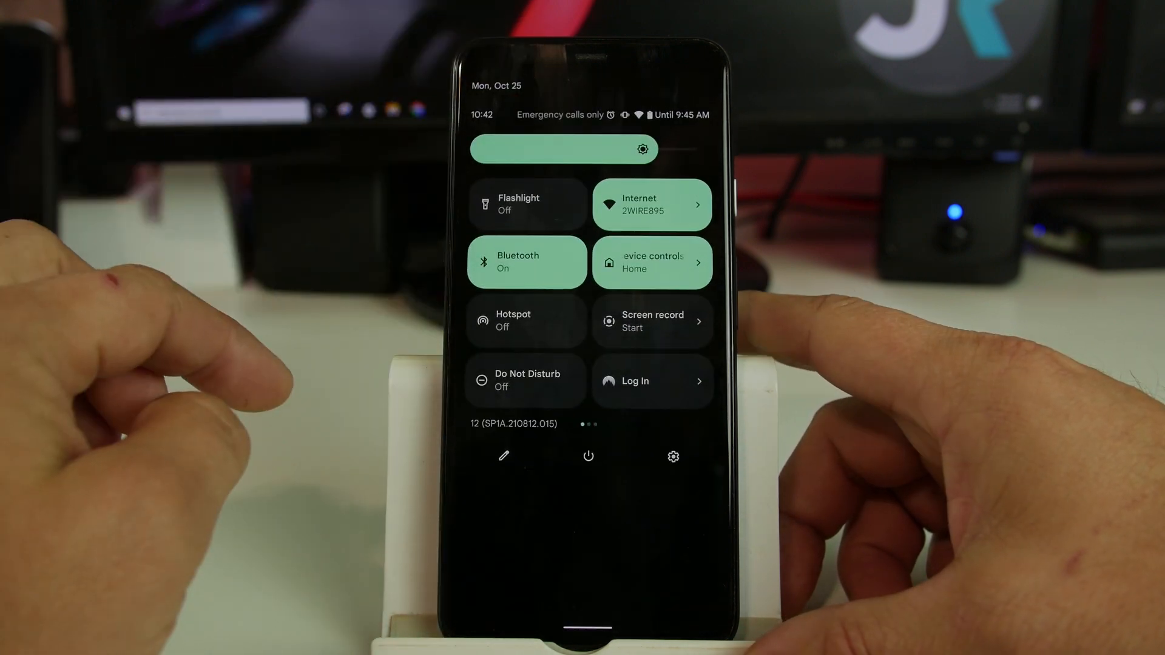
{"action": "left_click", "coordinate": [527, 203]}
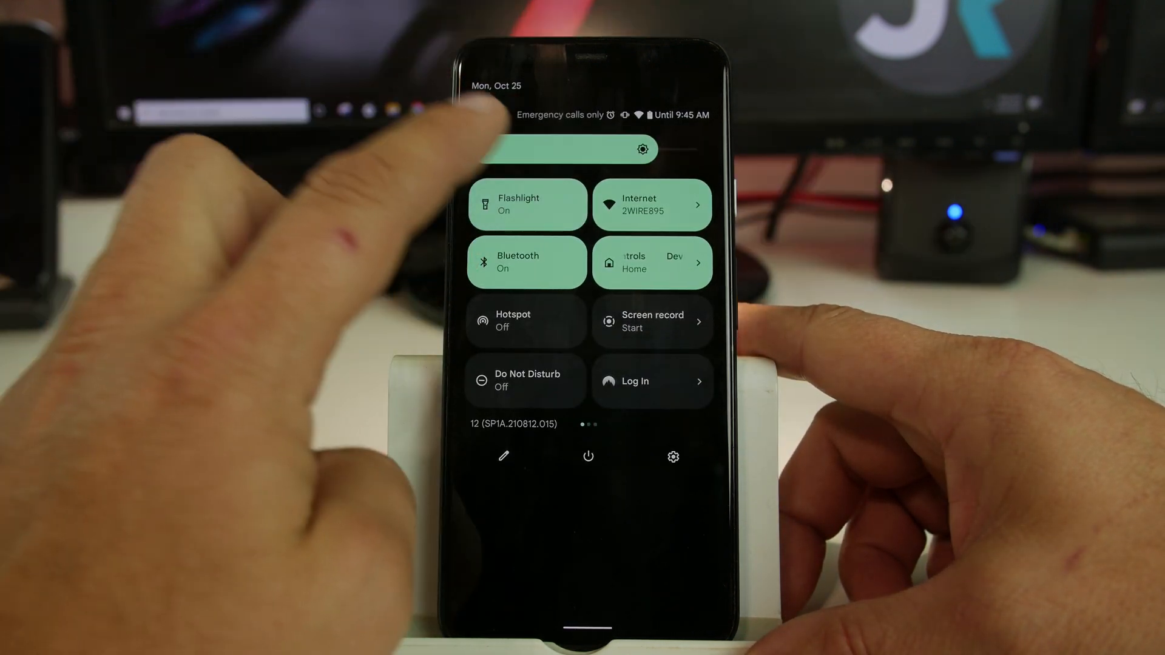
{"action": "left_click", "coordinate": [526, 204]}
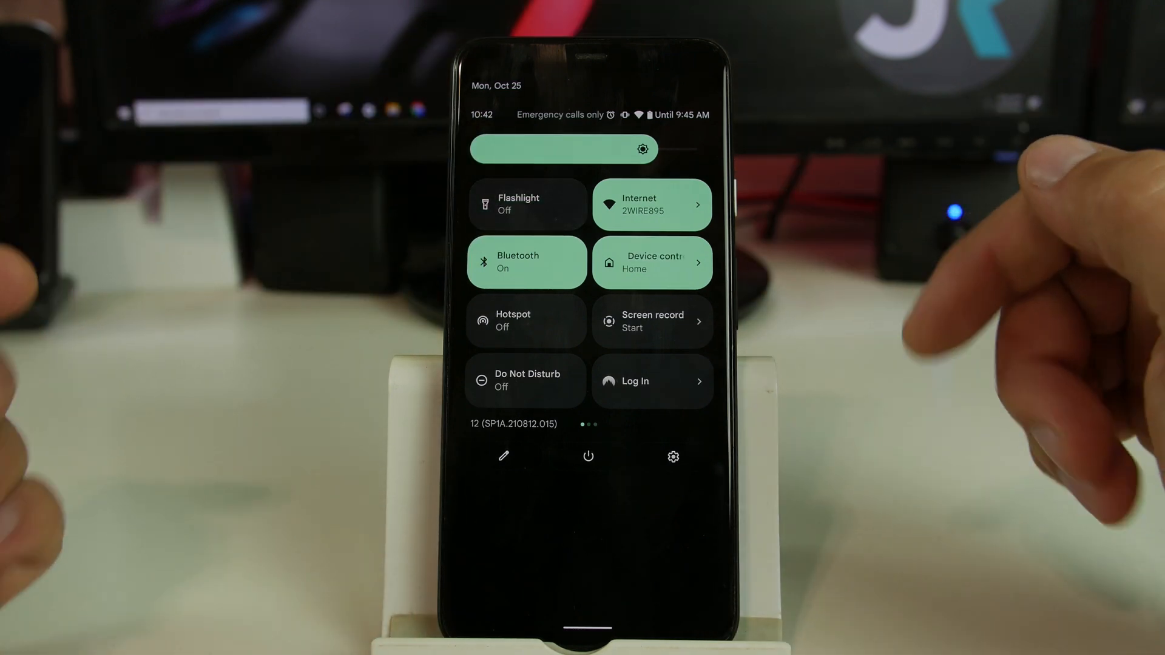
{"action": "left_click", "coordinate": [653, 262]}
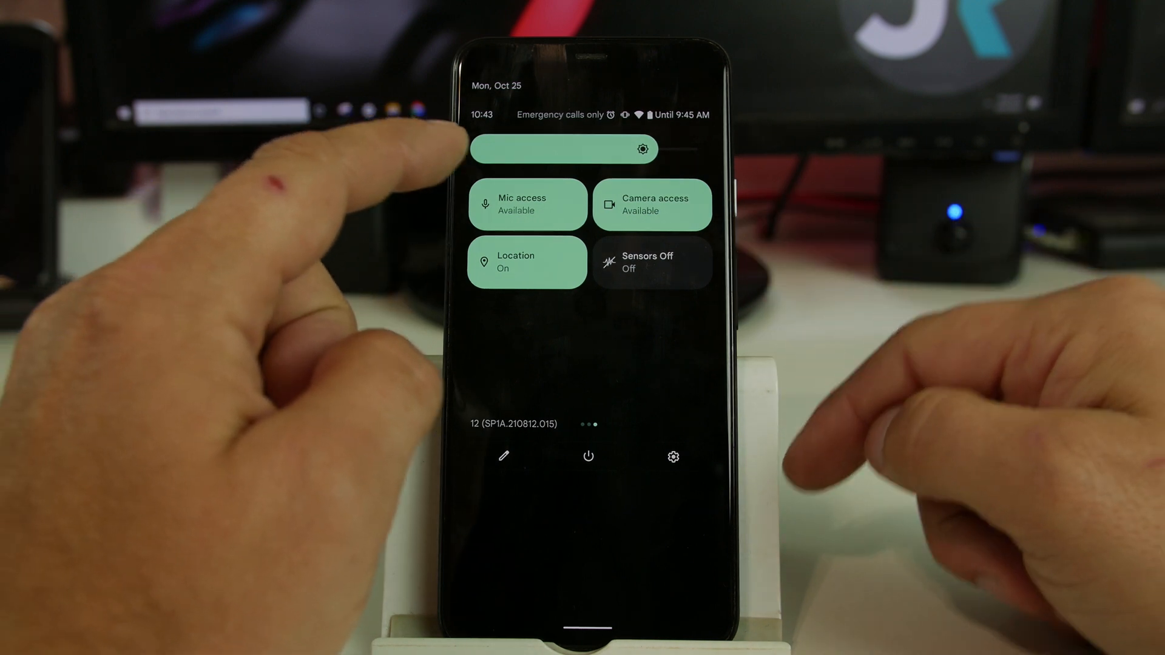
Step: Block microphone access and camera access from their Quick Settings tiles
{"action": "left_click", "coordinate": [527, 204]}
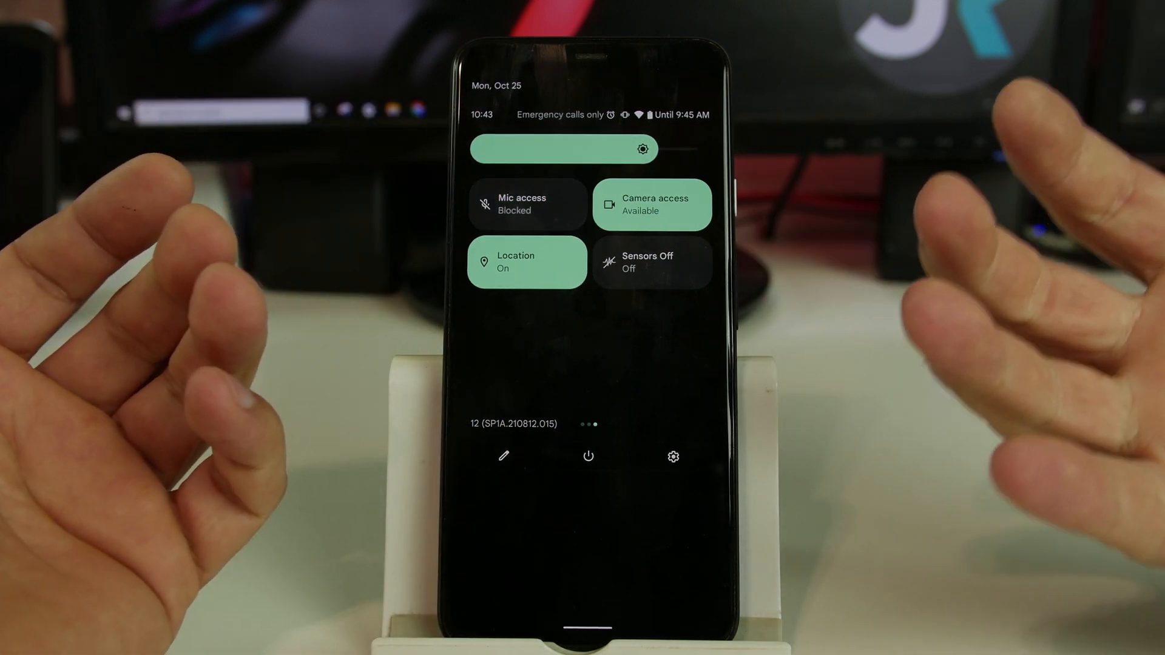
{"action": "left_click", "coordinate": [651, 204]}
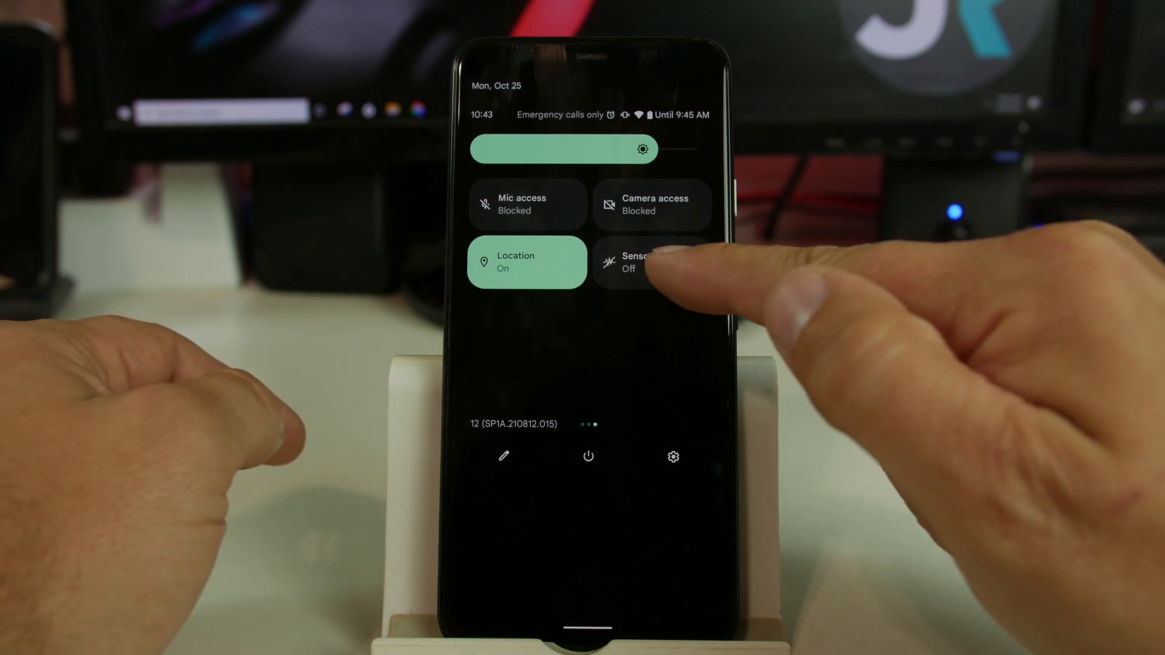
Step: Toggle Sensors Off on and off twice, leaving it disabled
{"action": "left_click", "coordinate": [652, 262]}
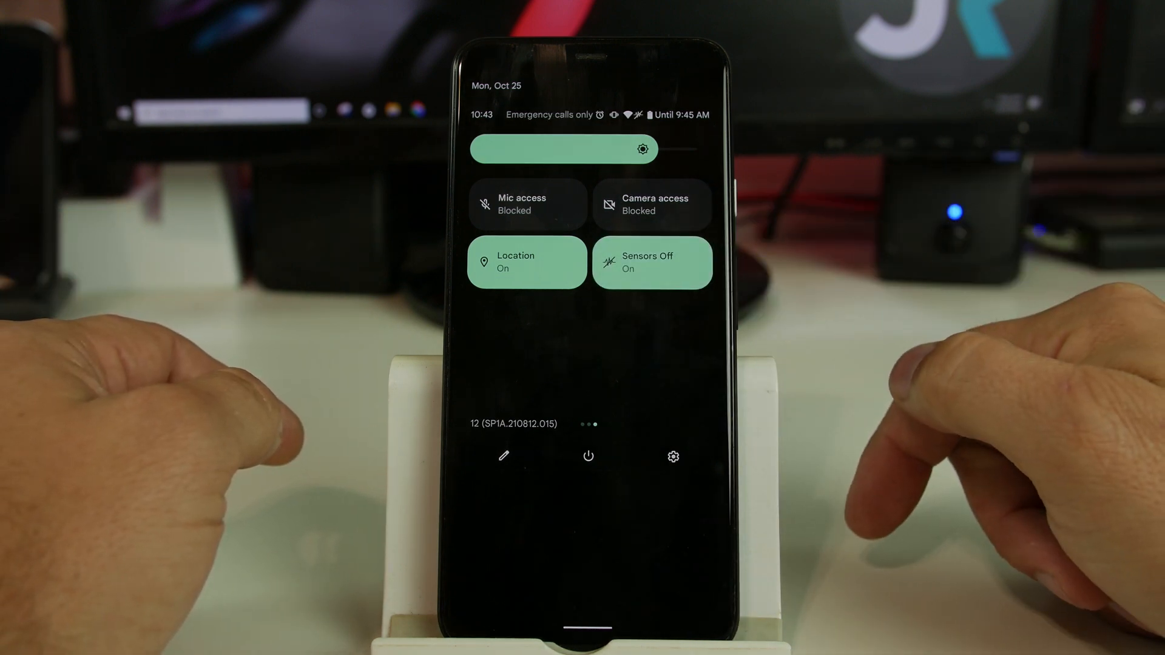
{"action": "left_click", "coordinate": [651, 262]}
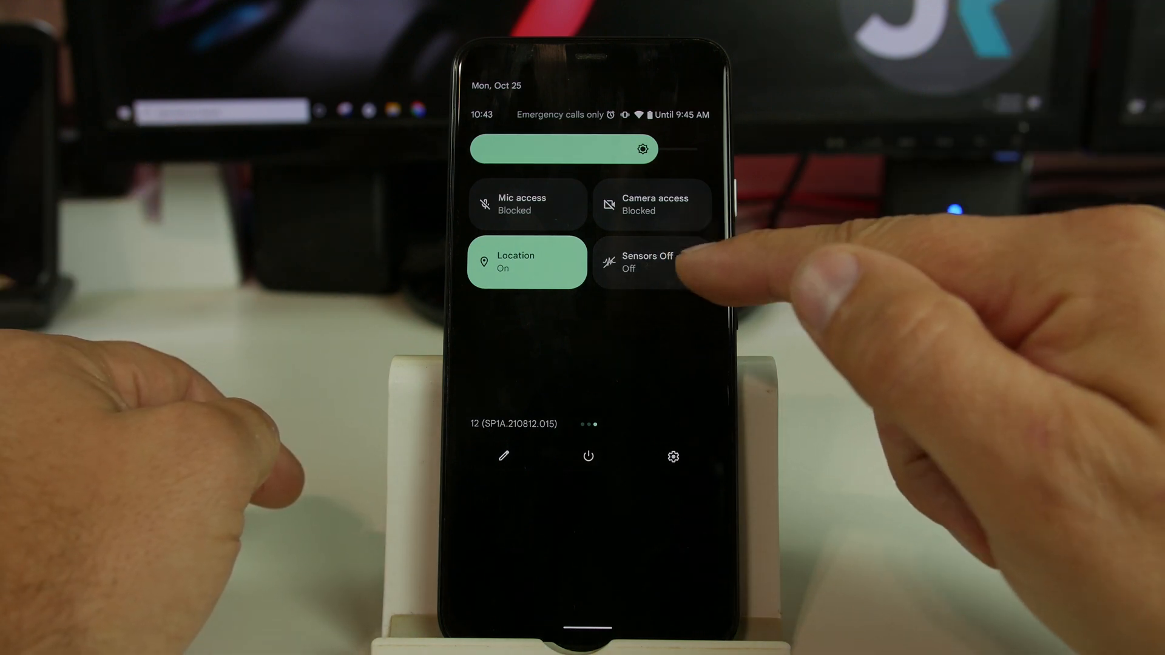
{"action": "left_click", "coordinate": [652, 262]}
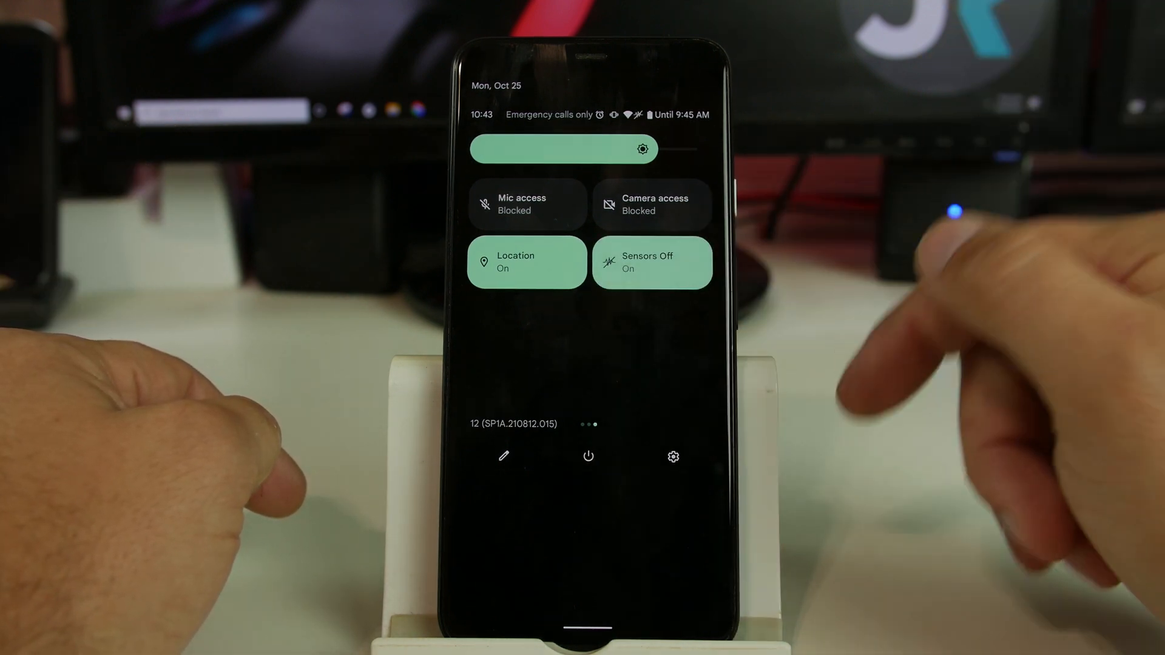
{"action": "left_click", "coordinate": [651, 262]}
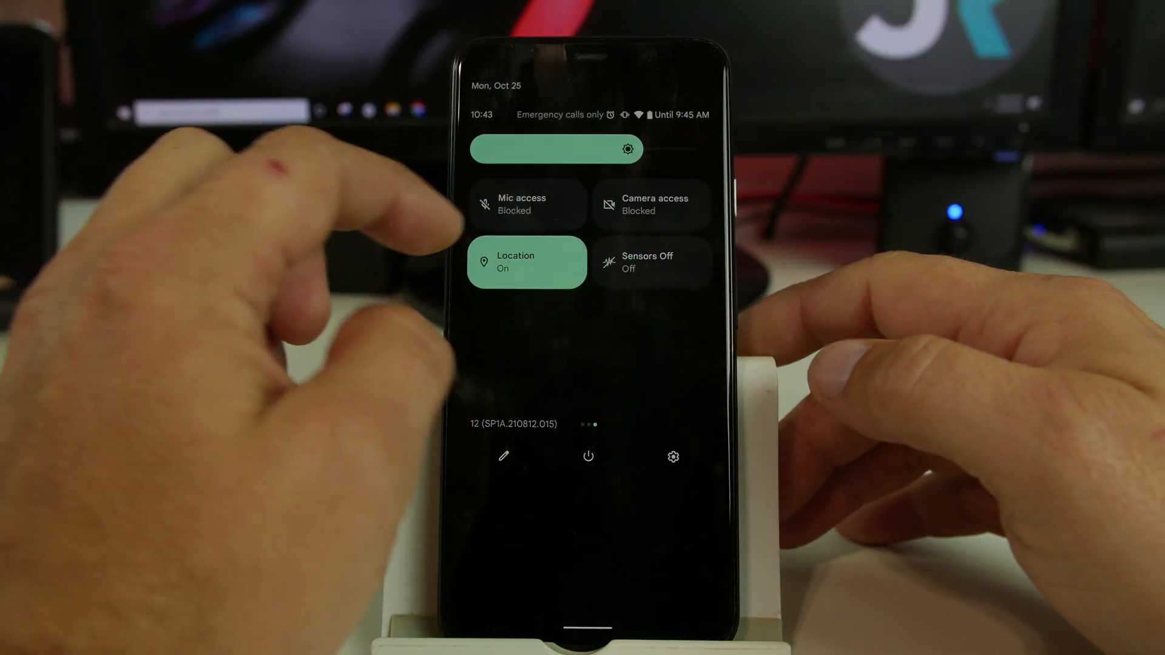
Step: Bring up the power menu with Emergency, Lockdown, Power off and Restart options
{"action": "scroll", "scroll_direction": "left", "scroll_amount": 3}
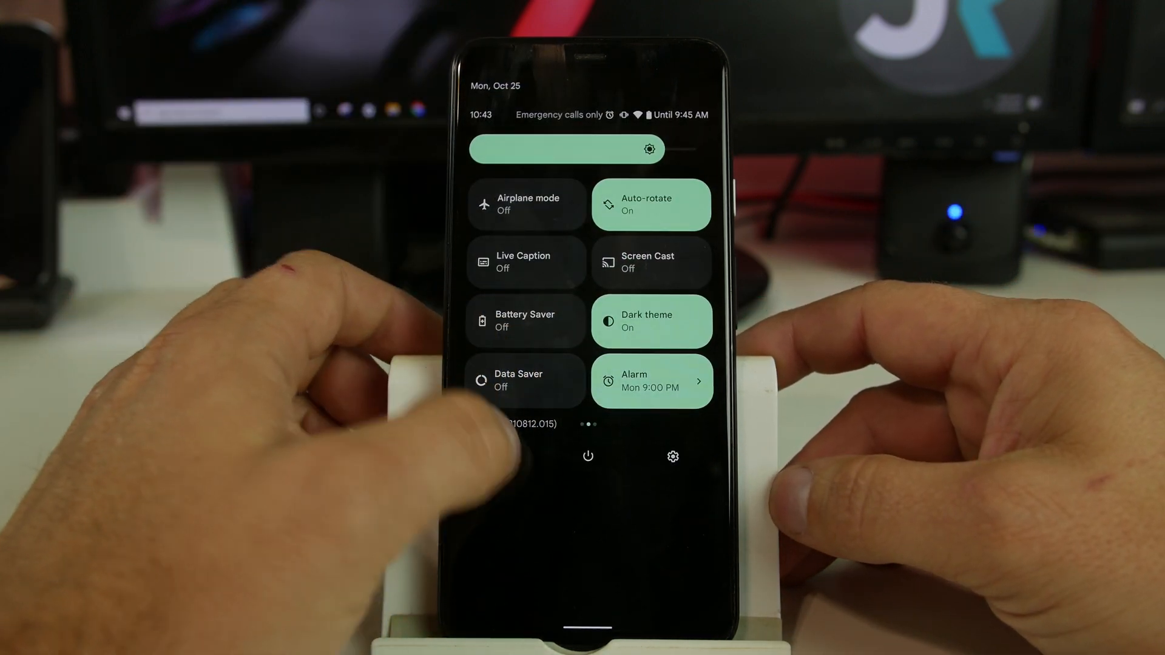
{"action": "left_click", "coordinate": [672, 456]}
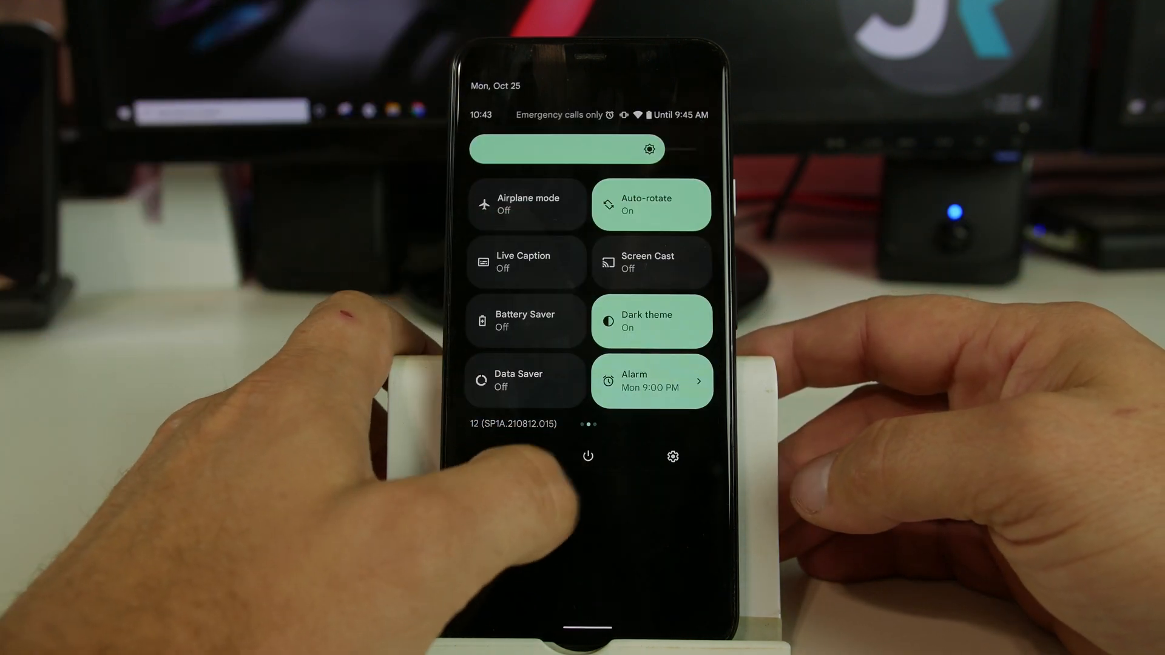
{"action": "left_click", "coordinate": [587, 455]}
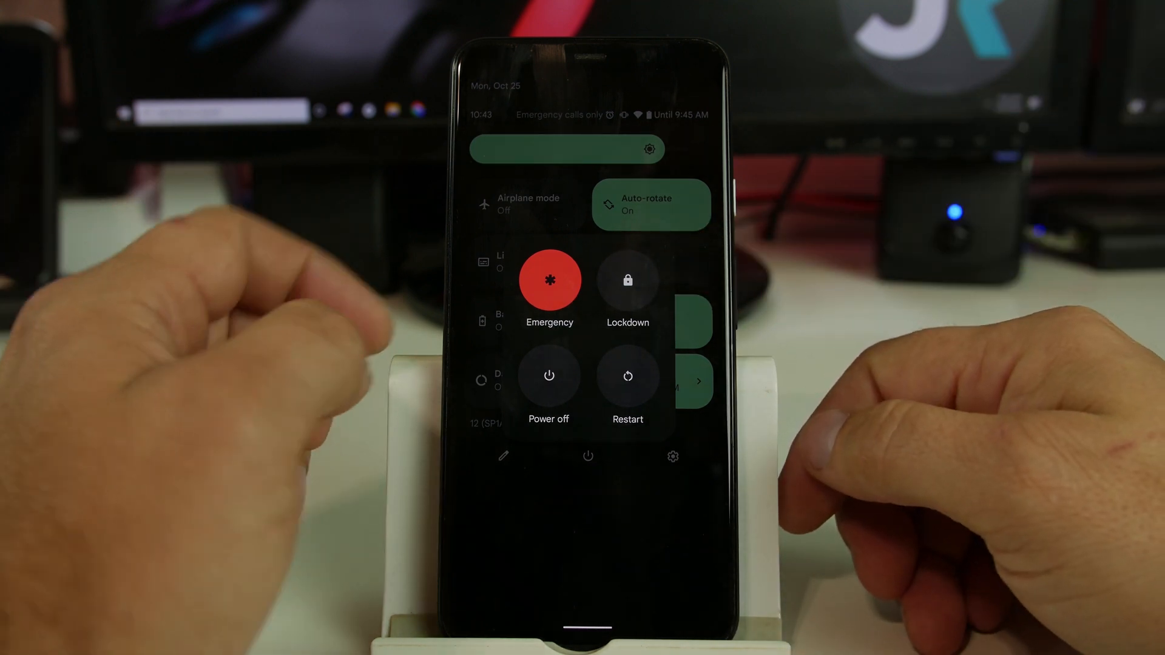
Step: Show the Reboot to safe mode prompt from Power off, then cancel without rebooting
{"action": "left_click", "coordinate": [548, 280]}
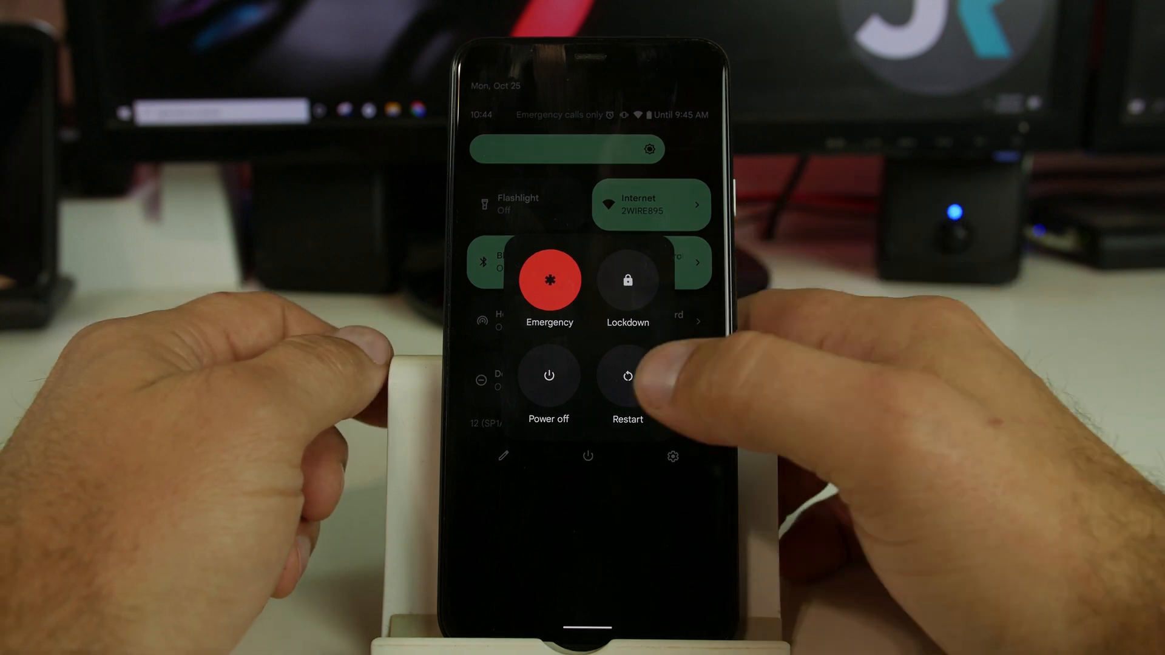
{"action": "left_click", "coordinate": [548, 375]}
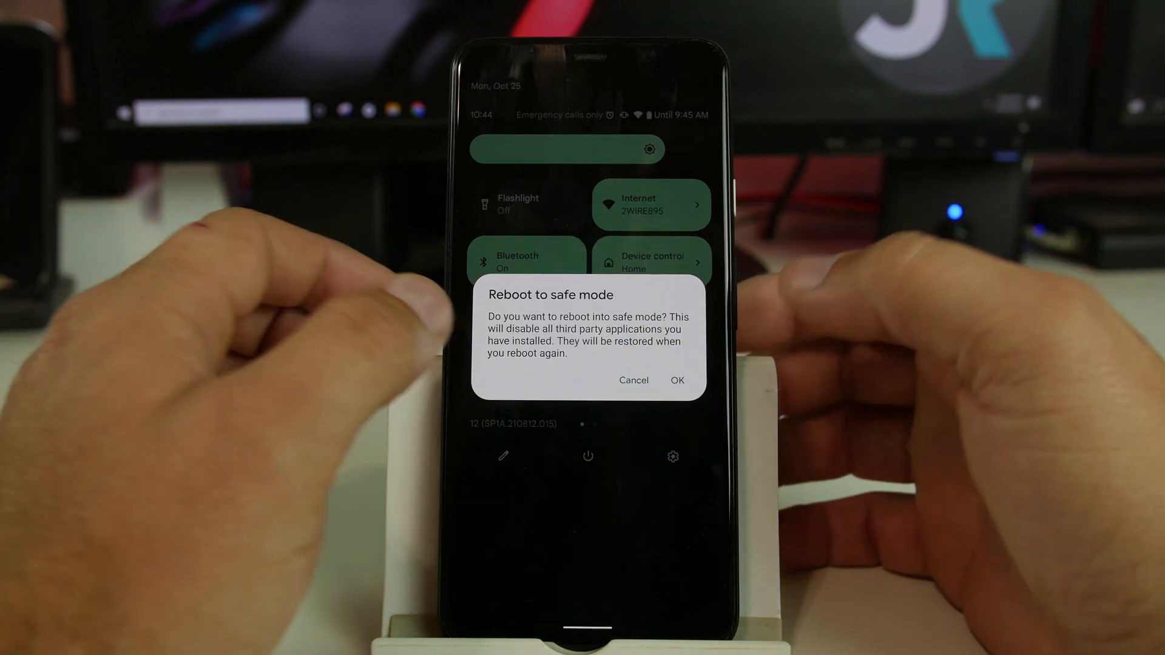
{"action": "left_click", "coordinate": [634, 379]}
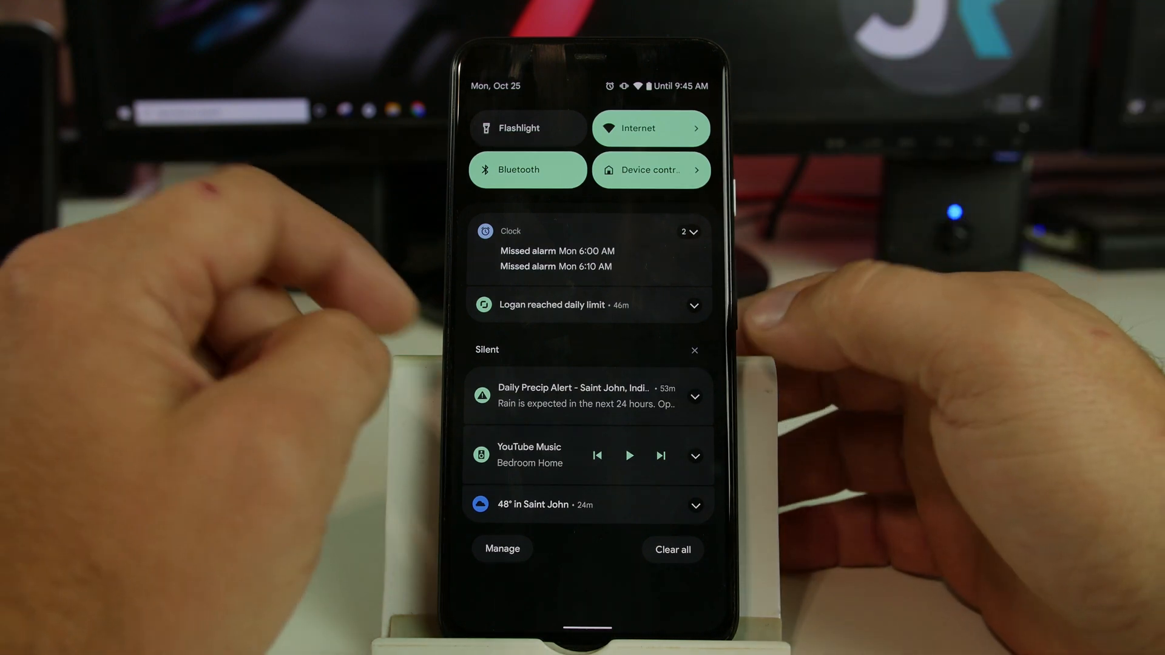
Step: Expand the Screen Time notification and the Clock group of missed alarms
{"action": "left_click", "coordinate": [694, 305]}
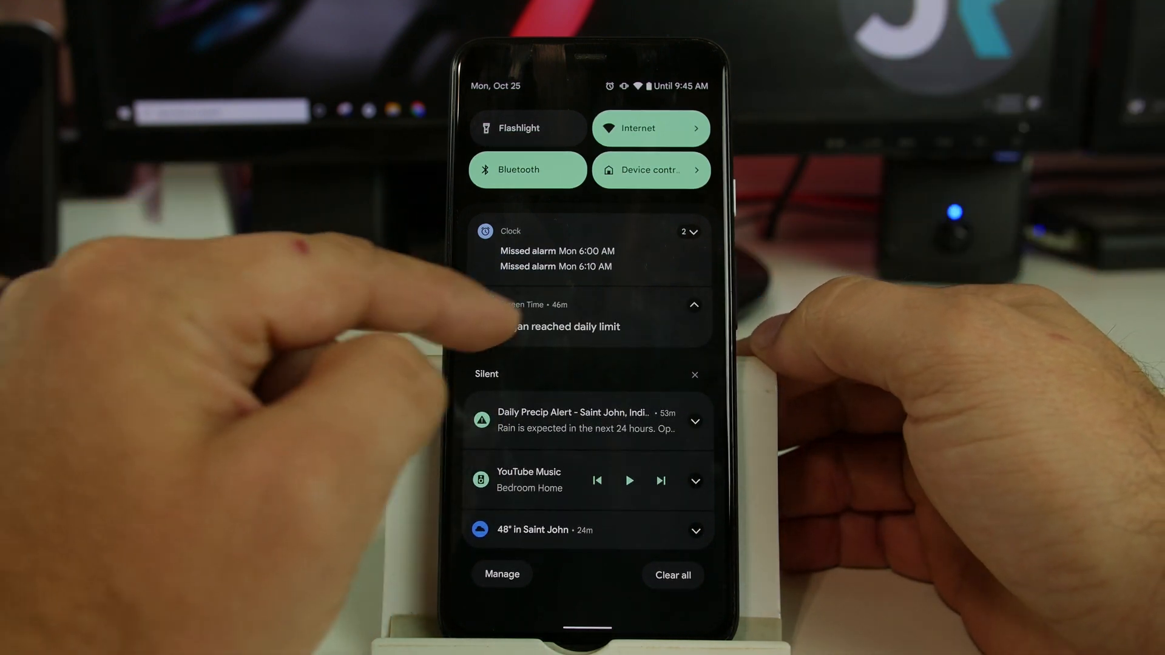
{"action": "left_click", "coordinate": [588, 316]}
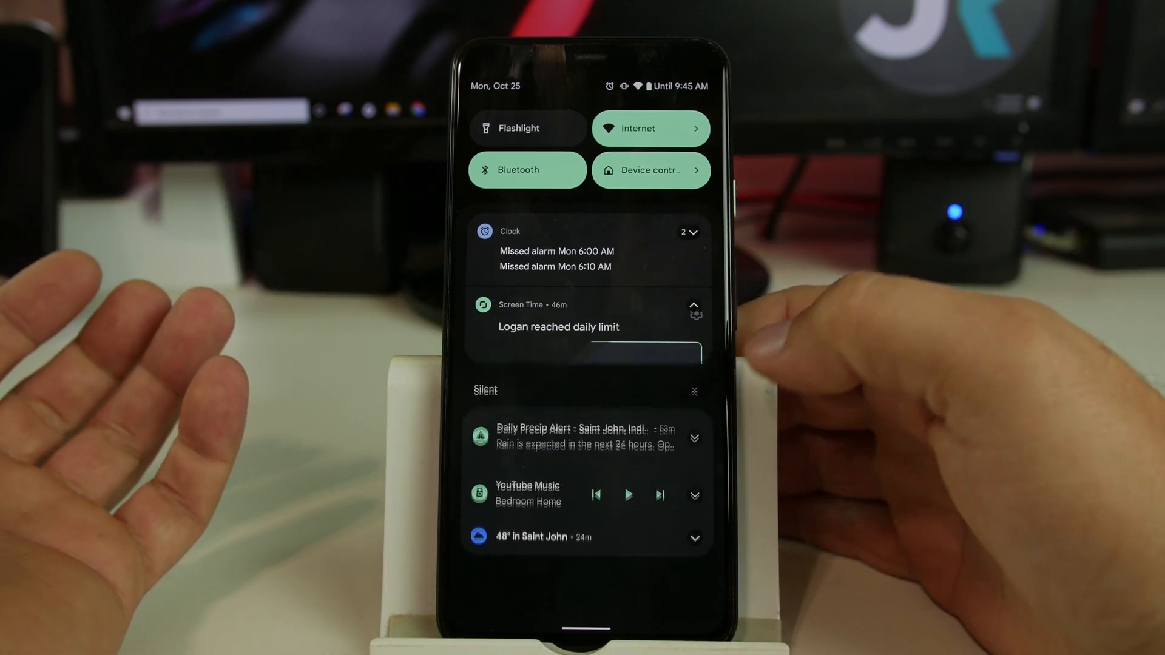
{"action": "left_click", "coordinate": [689, 230]}
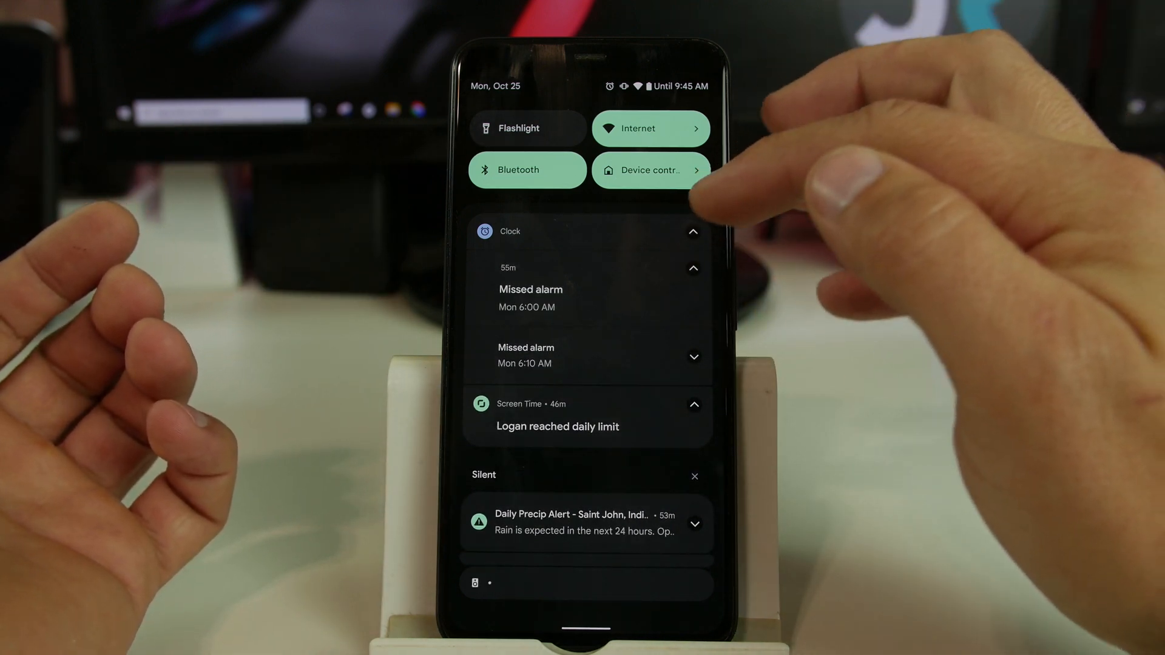
{"action": "left_click", "coordinate": [693, 231]}
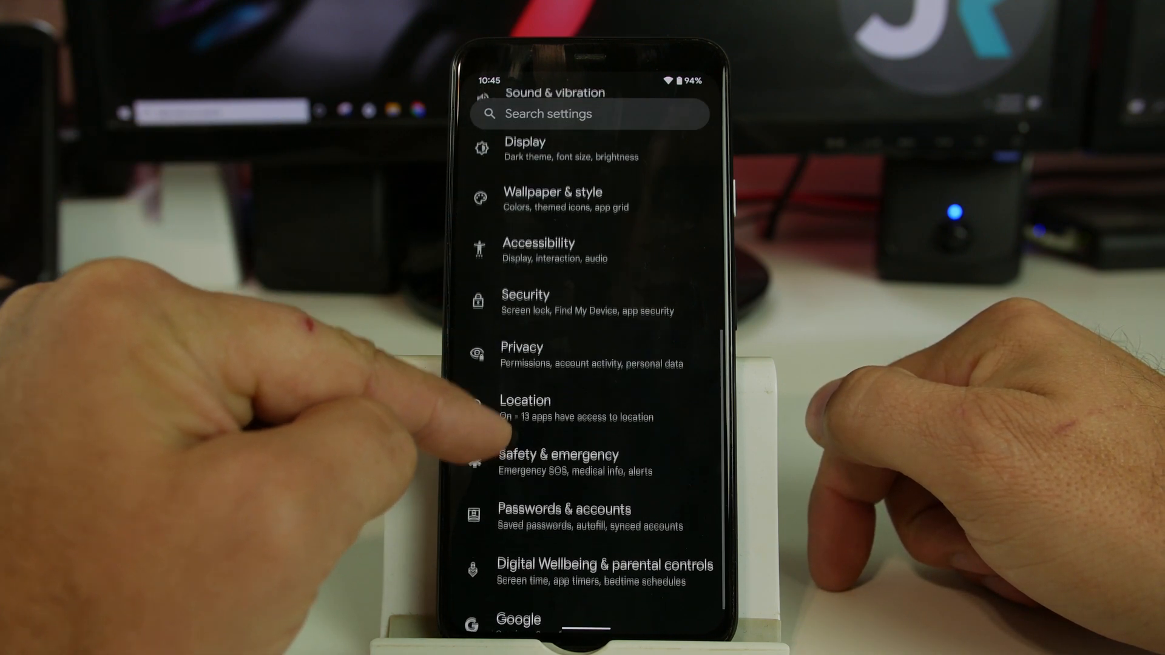
Step: Switch Wallpaper & style to the wallpaper-derived blue palette instead of green
{"action": "left_click", "coordinate": [554, 198]}
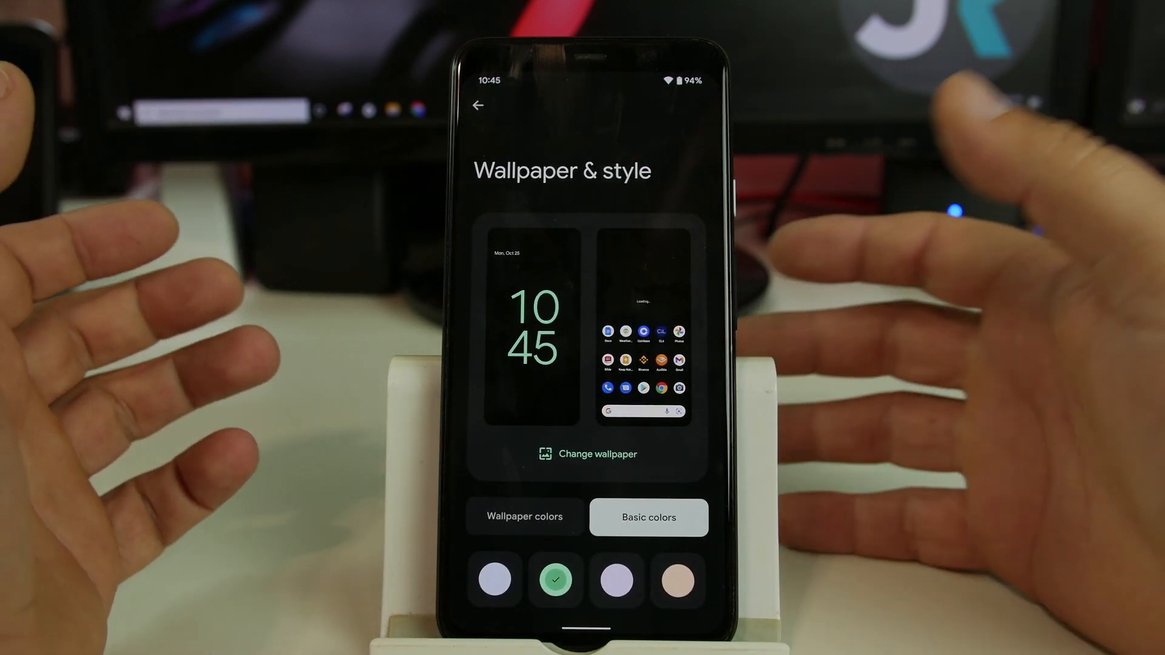
{"action": "scroll", "scroll_direction": "down", "scroll_amount": 3}
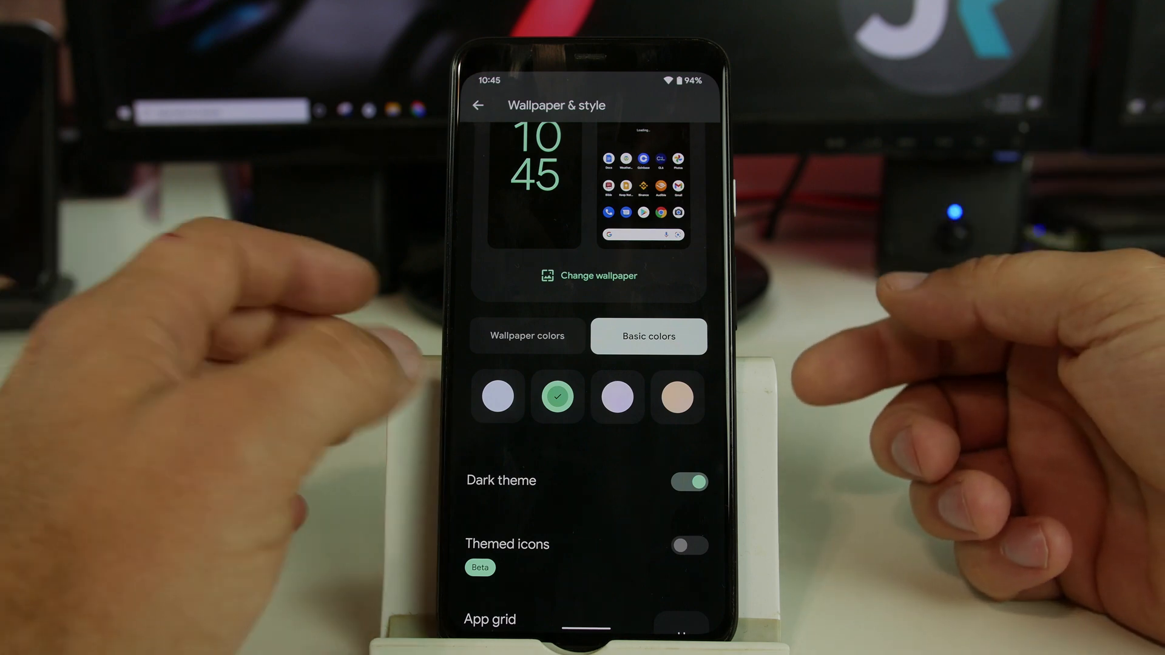
{"action": "left_click", "coordinate": [527, 336]}
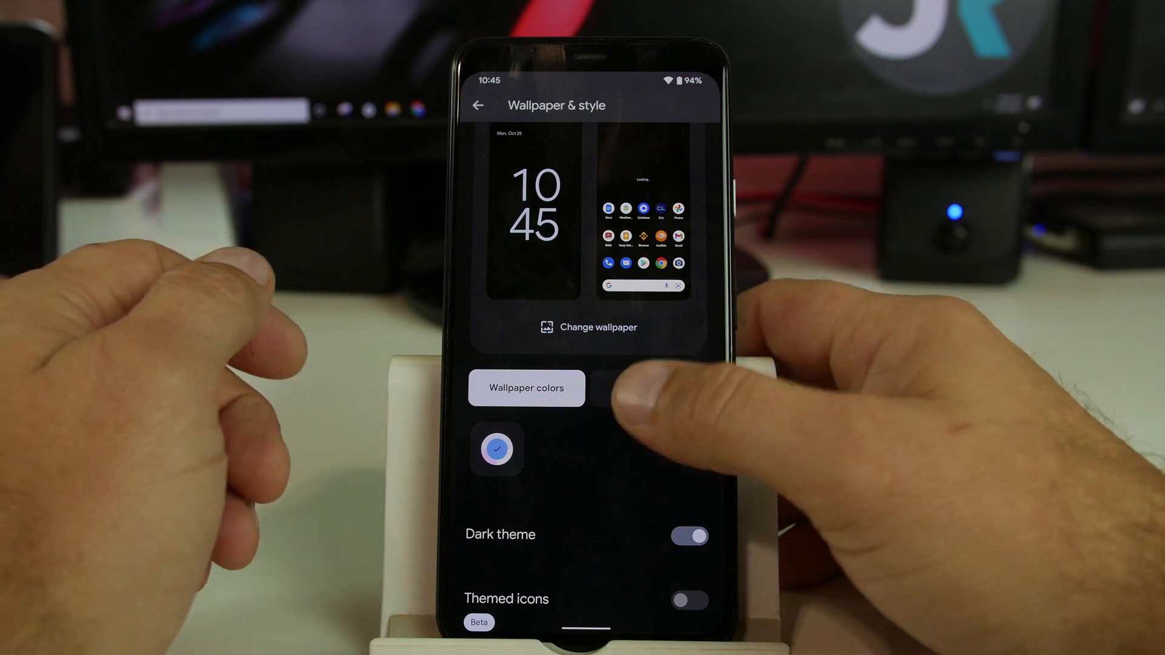
Step: Review the Basic colors choices, then head out to the app drawer
{"action": "left_click", "coordinate": [648, 388]}
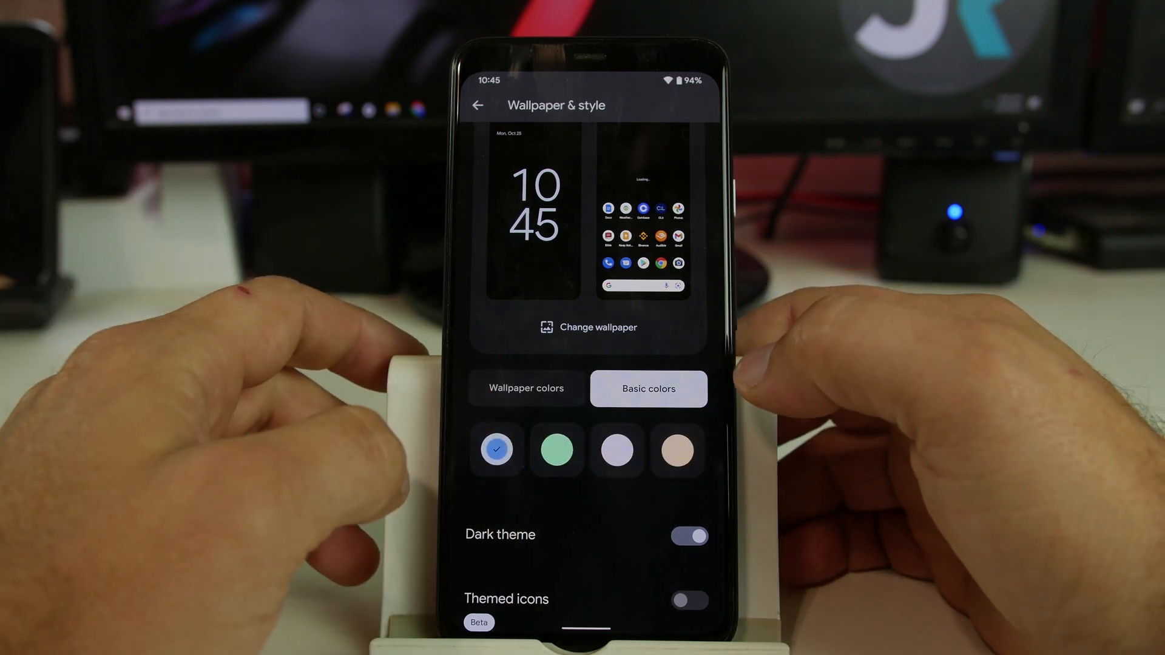
{"action": "left_click", "coordinate": [478, 104]}
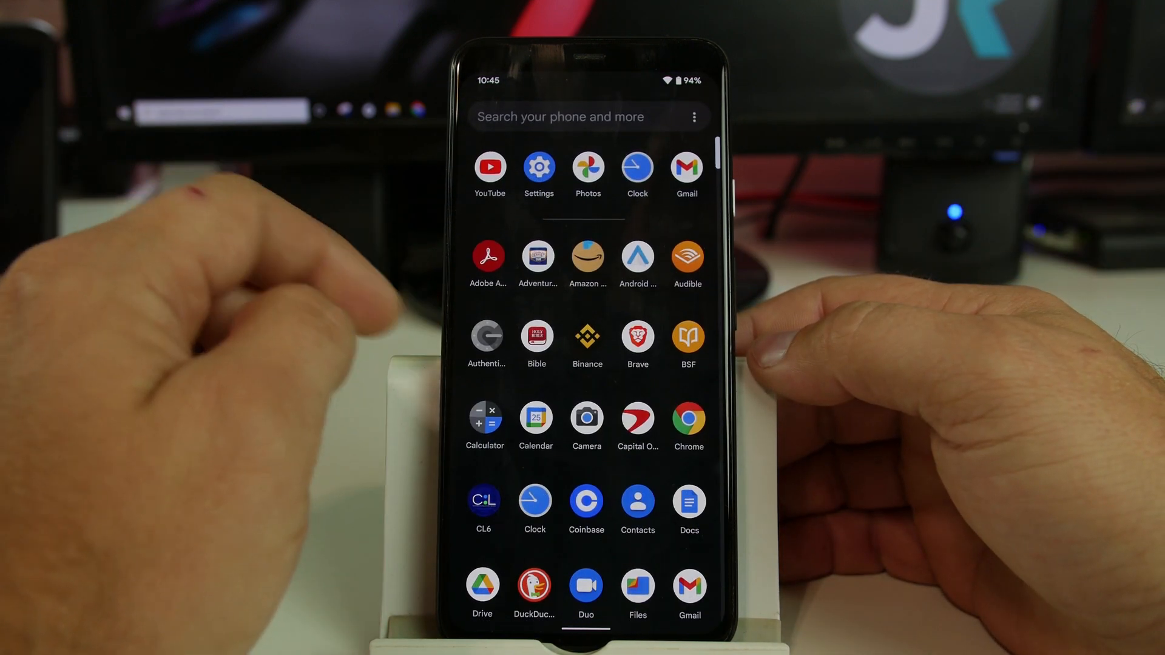
{"action": "left_click", "coordinate": [484, 420]}
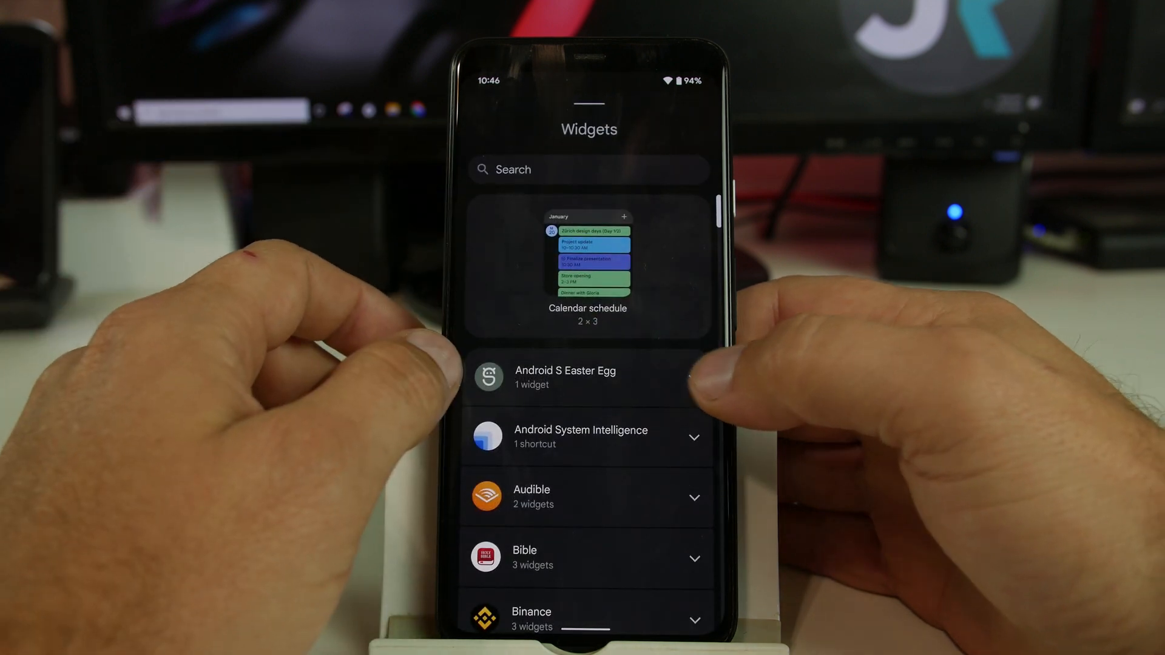
Step: Browse the launcher's Widgets picker, then return to the main Settings list
{"action": "left_click", "coordinate": [587, 376]}
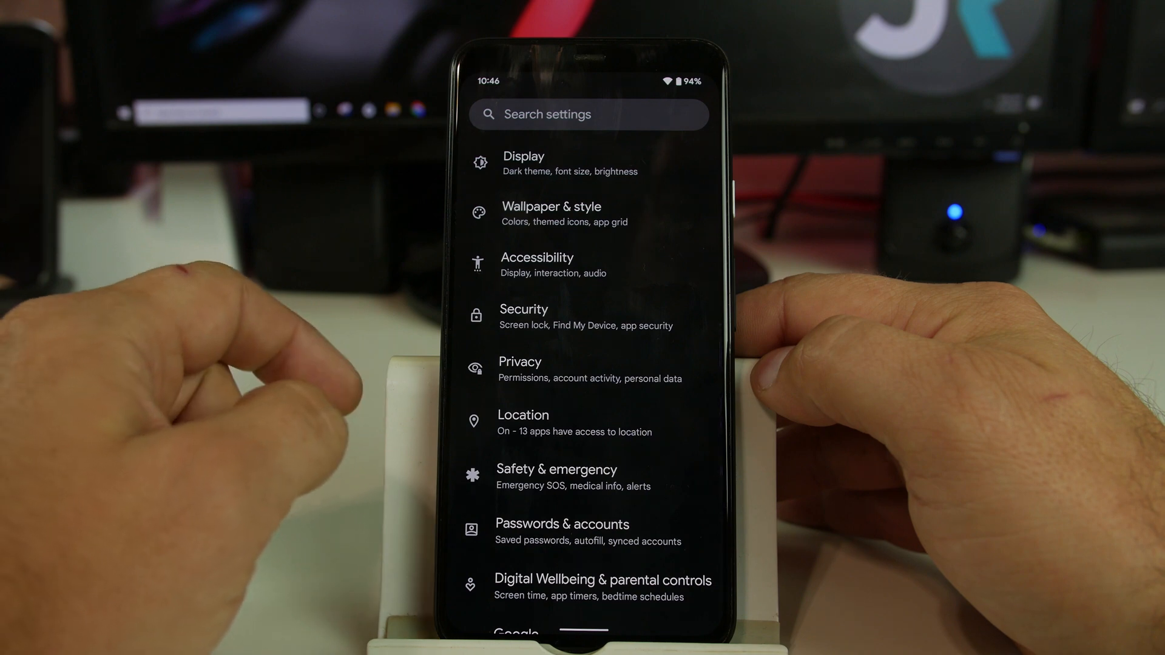
Step: Apply and confirm the peach palette under Basic colors
{"action": "left_click", "coordinate": [550, 214]}
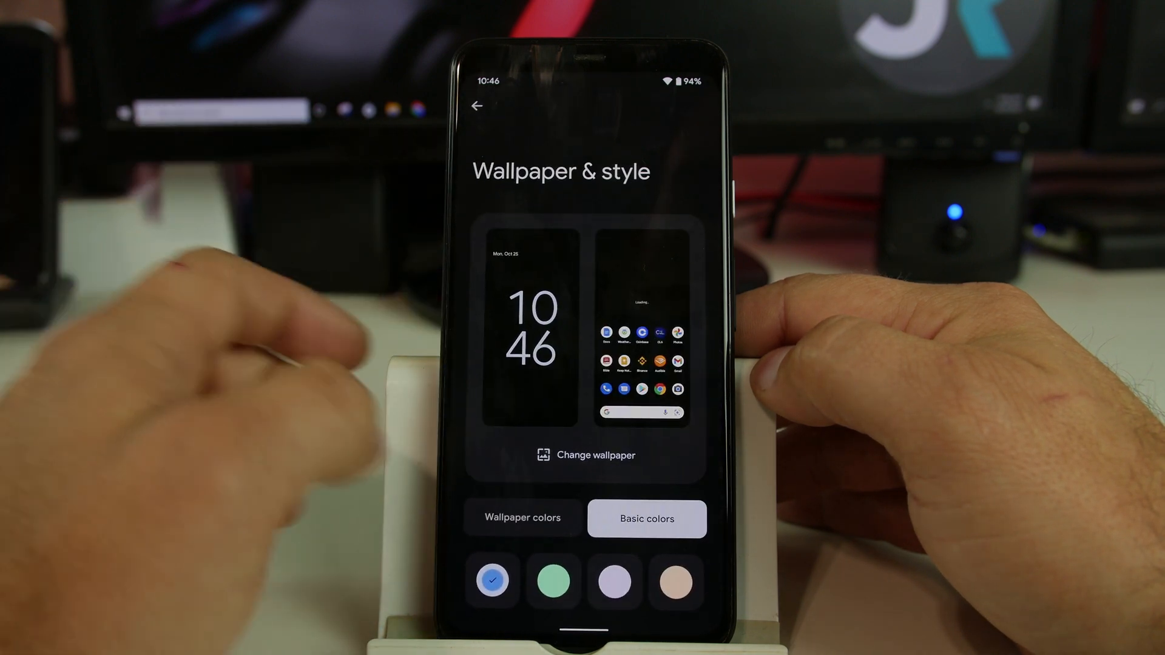
{"action": "left_click", "coordinate": [675, 581]}
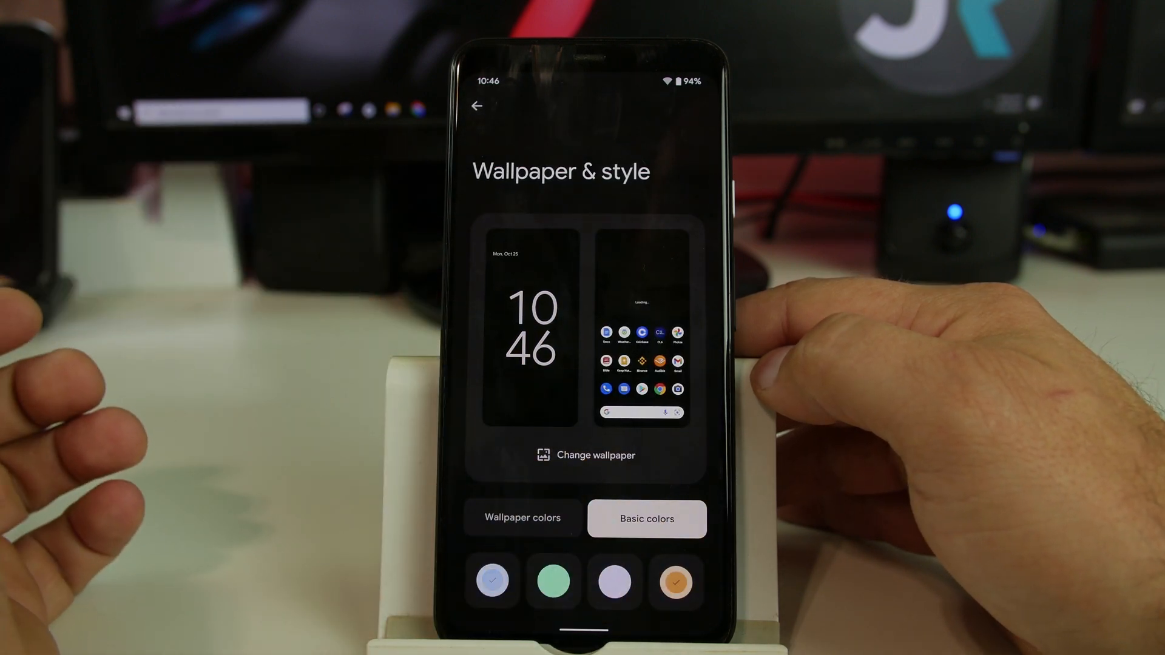
{"action": "left_click", "coordinate": [676, 581]}
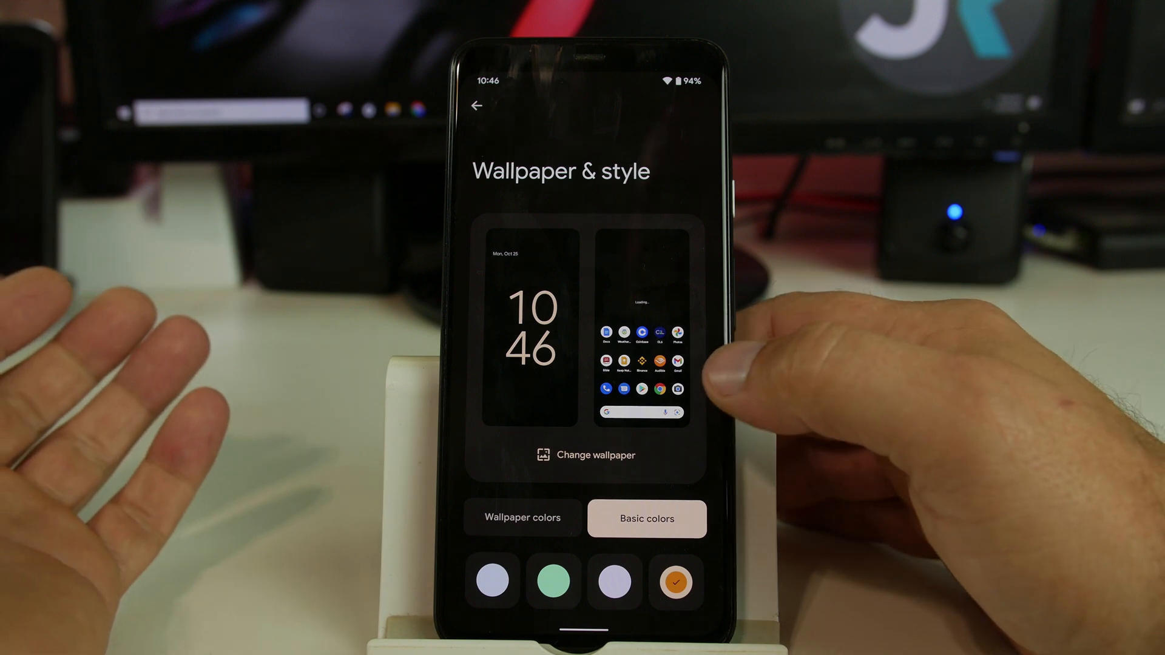
Step: Preview the peach colours on the home screen, then return to Wallpaper & style
{"action": "left_click", "coordinate": [477, 105]}
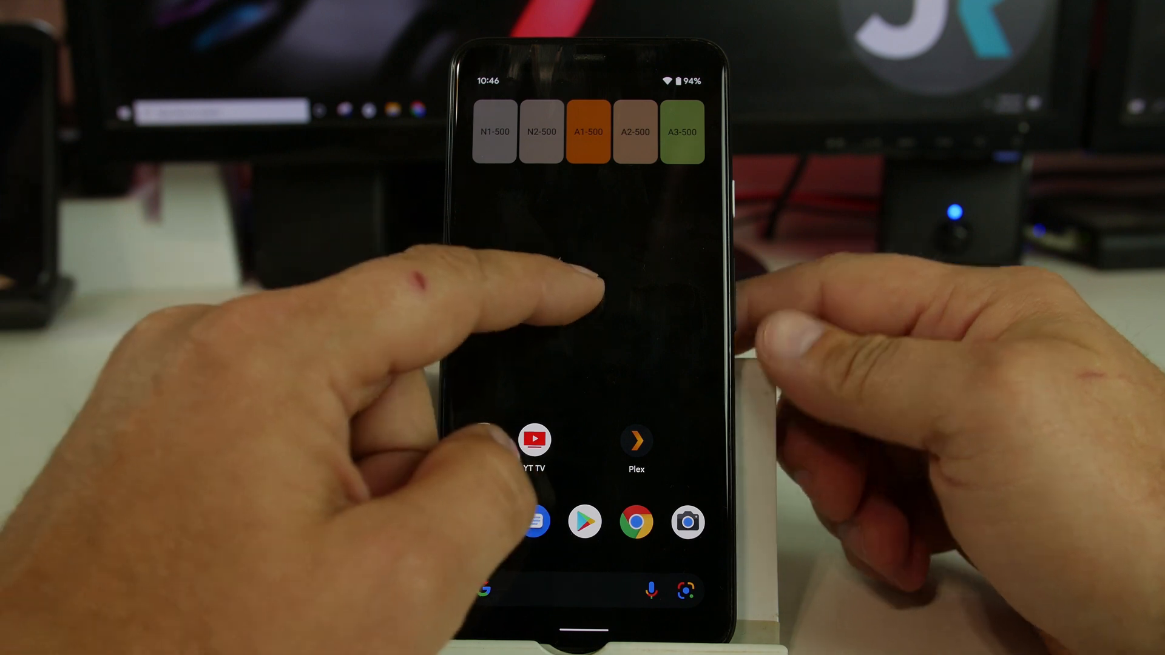
{"action": "left_click", "coordinate": [567, 297]}
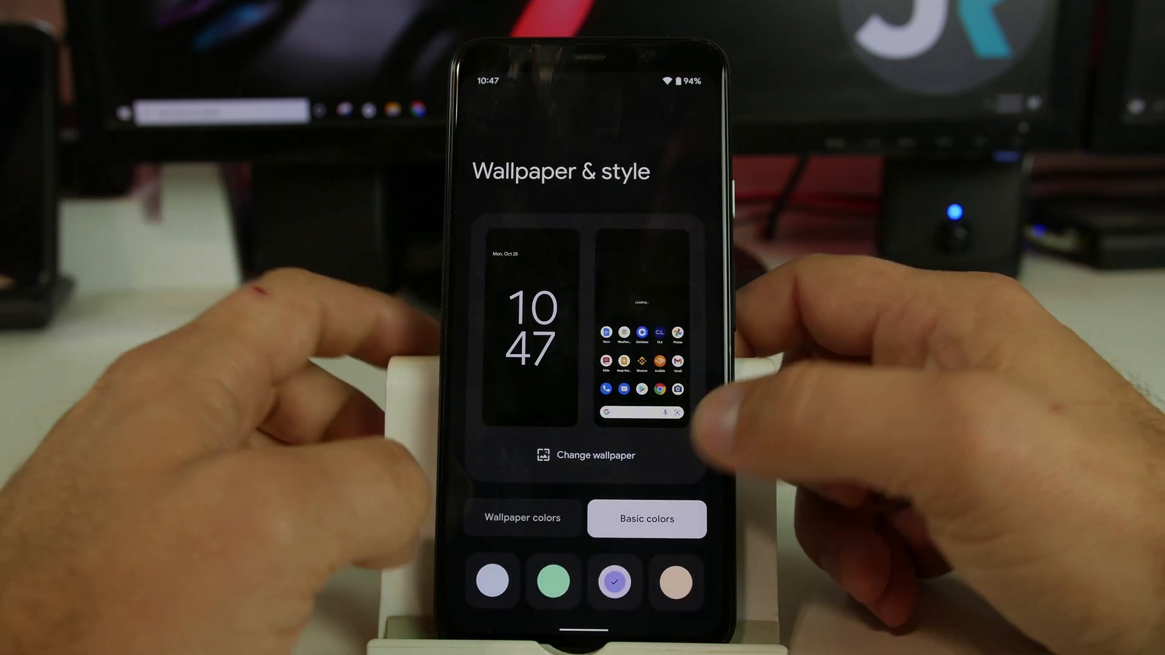
Step: Switch on Themed icons (Beta) so app icons take the lavender palette
{"action": "scroll", "scroll_direction": "down", "scroll_amount": 3}
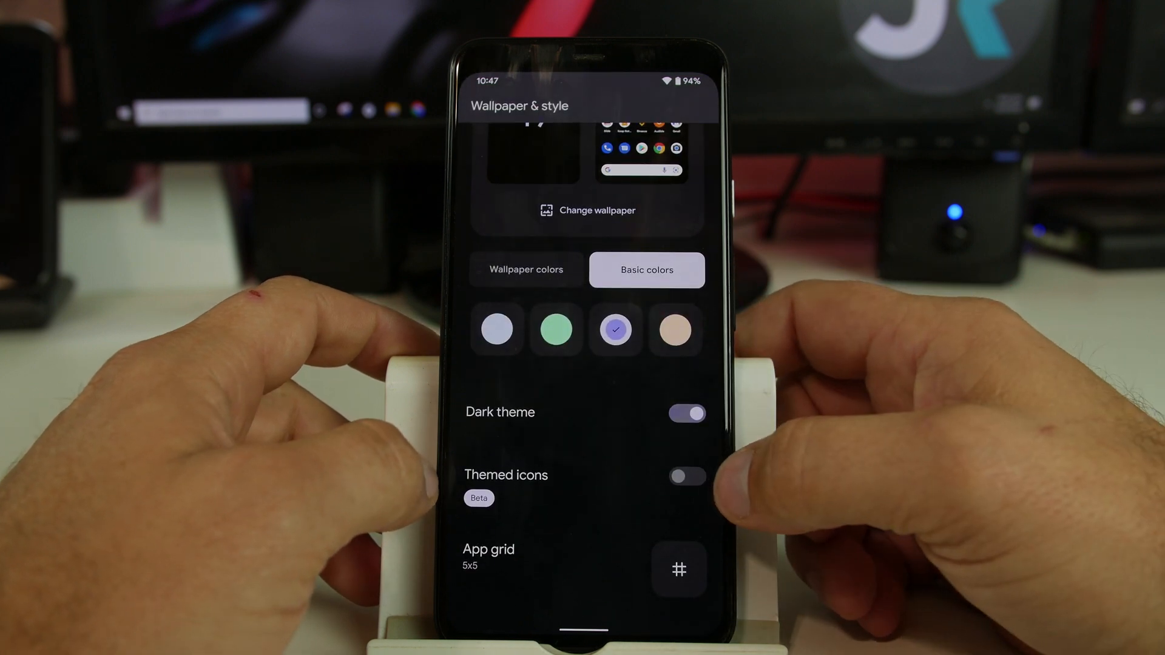
{"action": "left_click", "coordinate": [685, 475]}
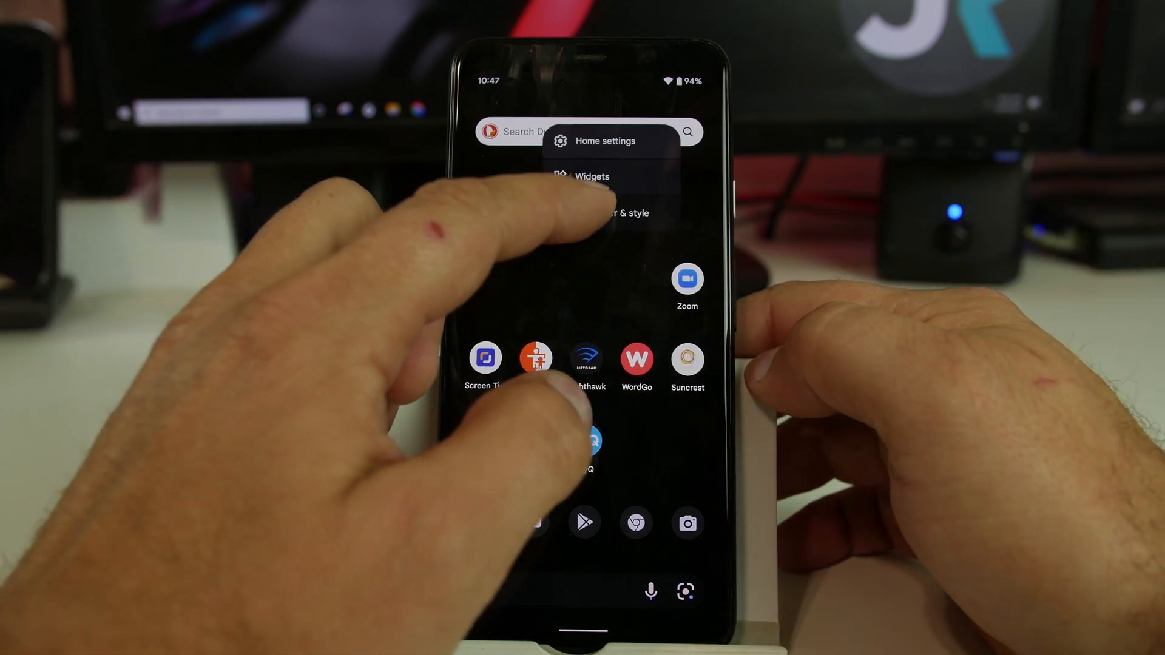
{"action": "left_click", "coordinate": [616, 214]}
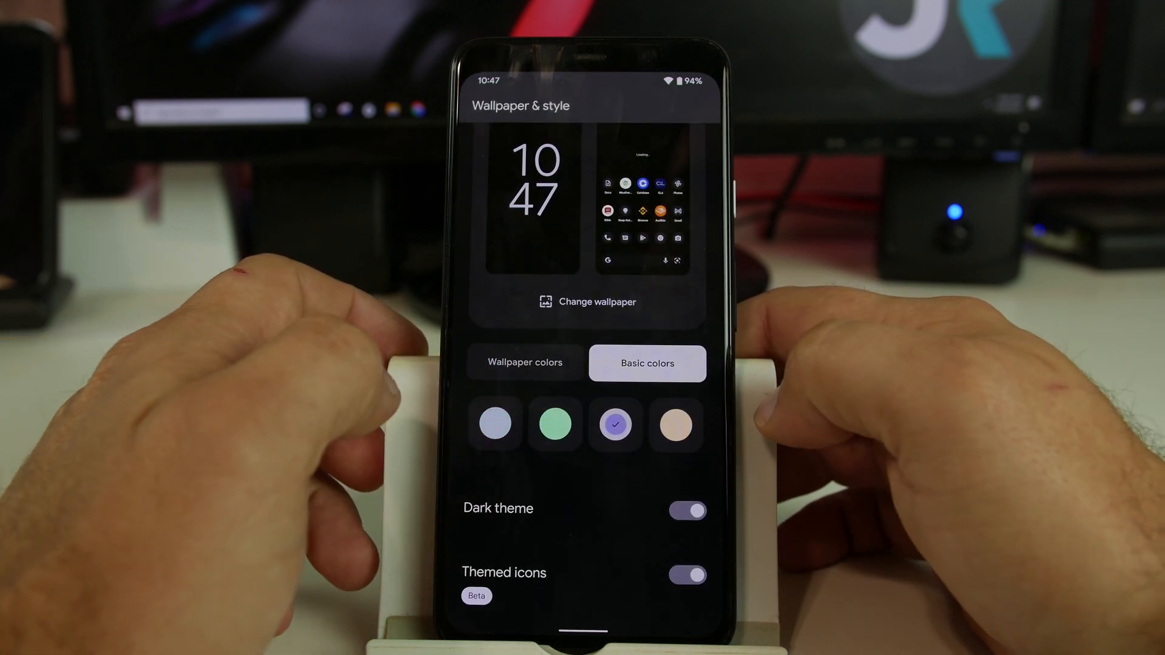
Step: Keep the App grid at 5x5 and return to Wallpaper & style with the pale blue palette
{"action": "left_click", "coordinate": [495, 423]}
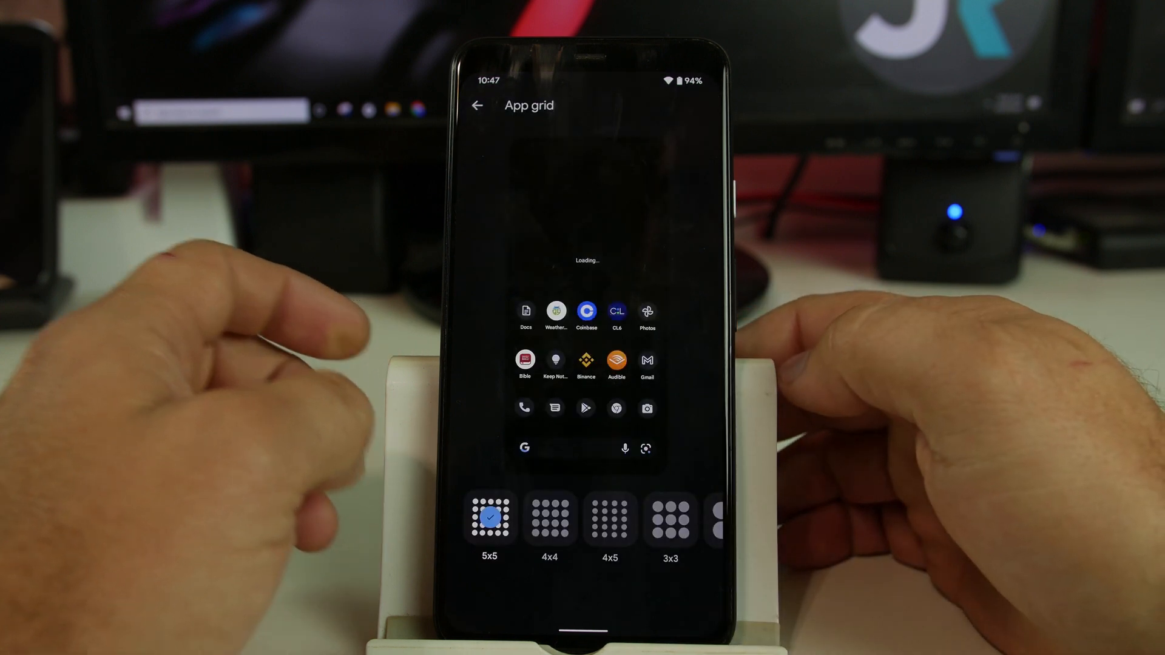
{"action": "left_click", "coordinate": [489, 518]}
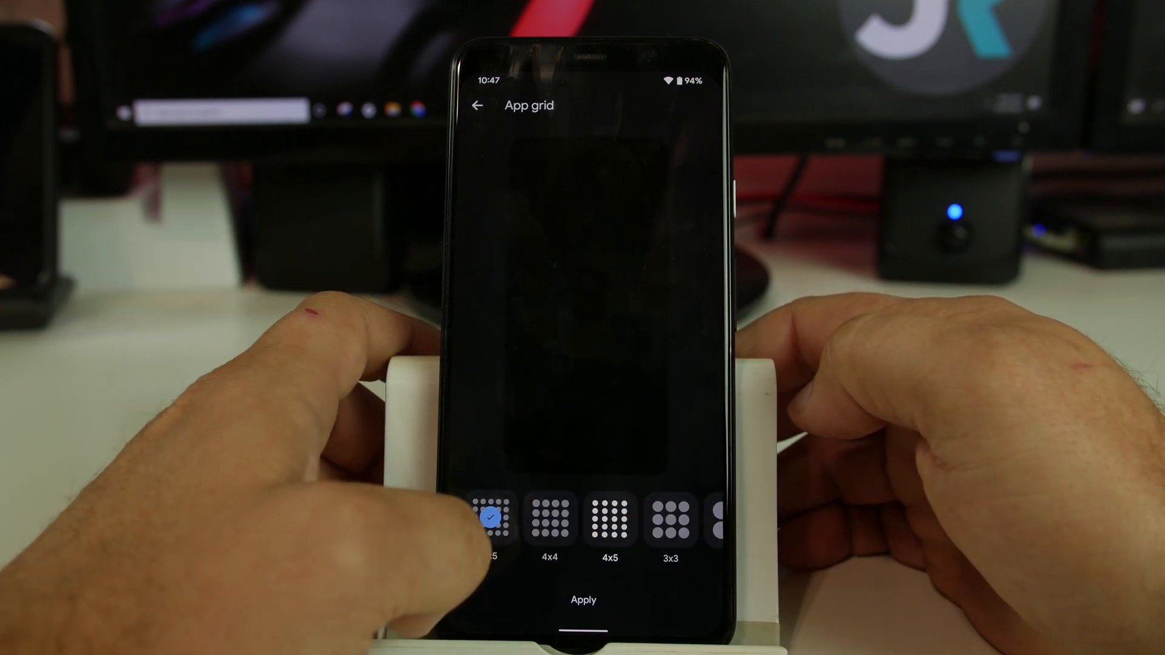
{"action": "left_click", "coordinate": [489, 518]}
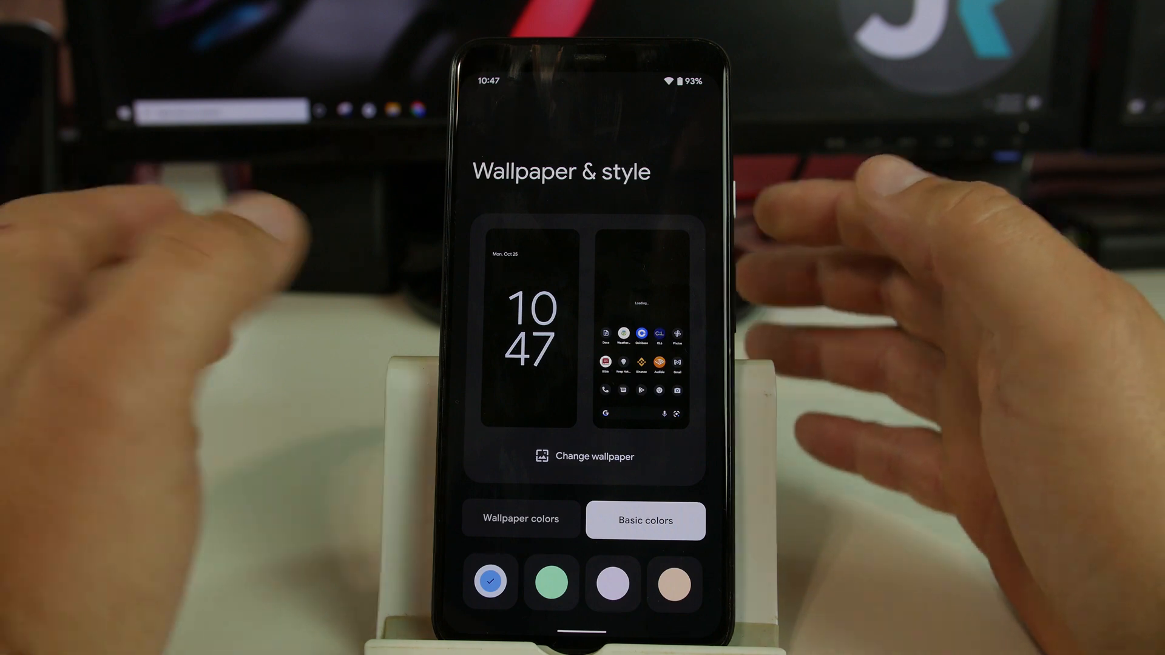
Step: Scroll through the remaining Wallpaper & style options before leaving for Quick Settings
{"action": "scroll", "scroll_direction": "down", "scroll_amount": 3}
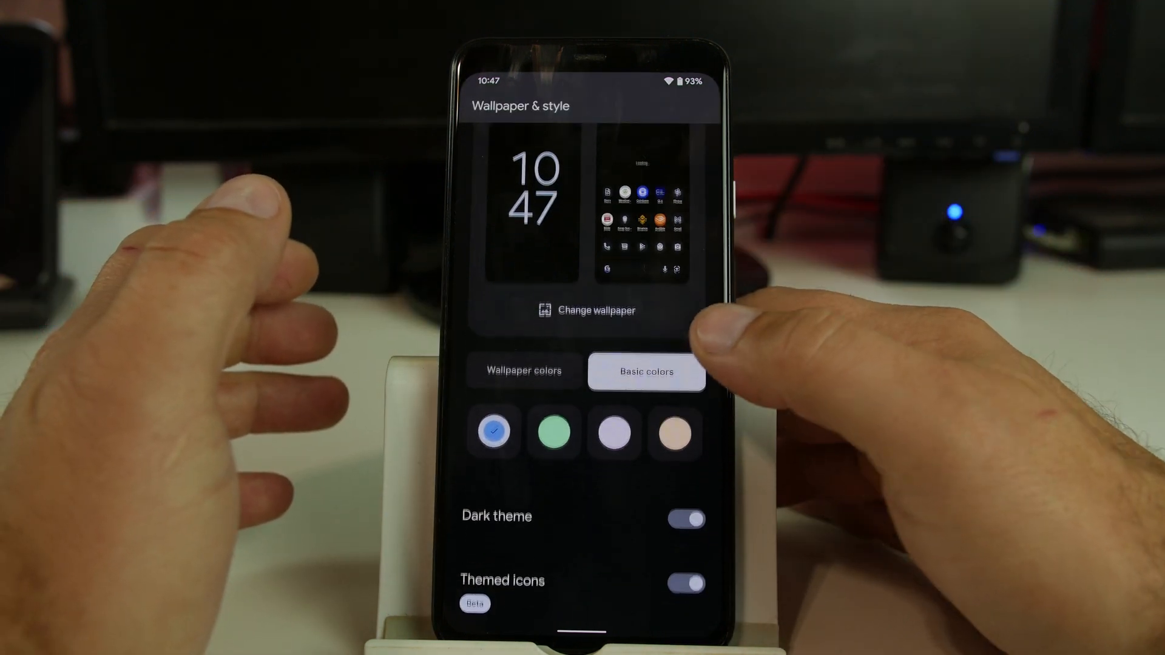
{"action": "scroll", "scroll_direction": "down", "scroll_amount": 3}
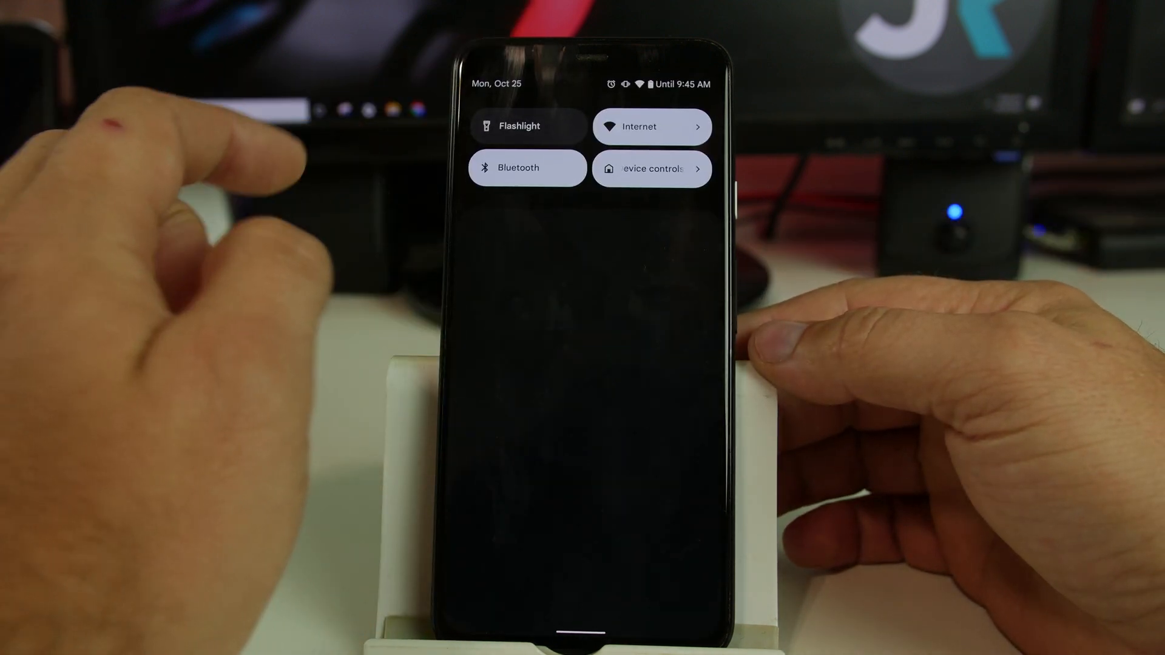
Step: Scroll down through Settings toward Privacy to reach the Privacy dashboard
{"action": "scroll", "scroll_direction": "down", "scroll_amount": 3}
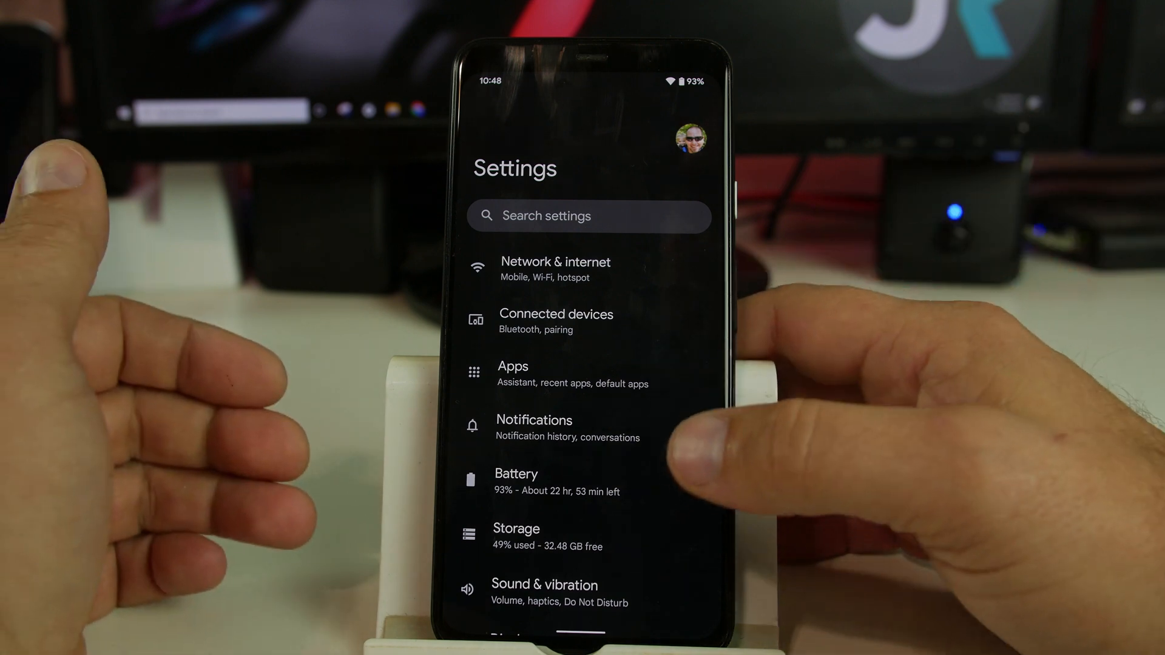
{"action": "scroll", "scroll_direction": "down", "scroll_amount": 3}
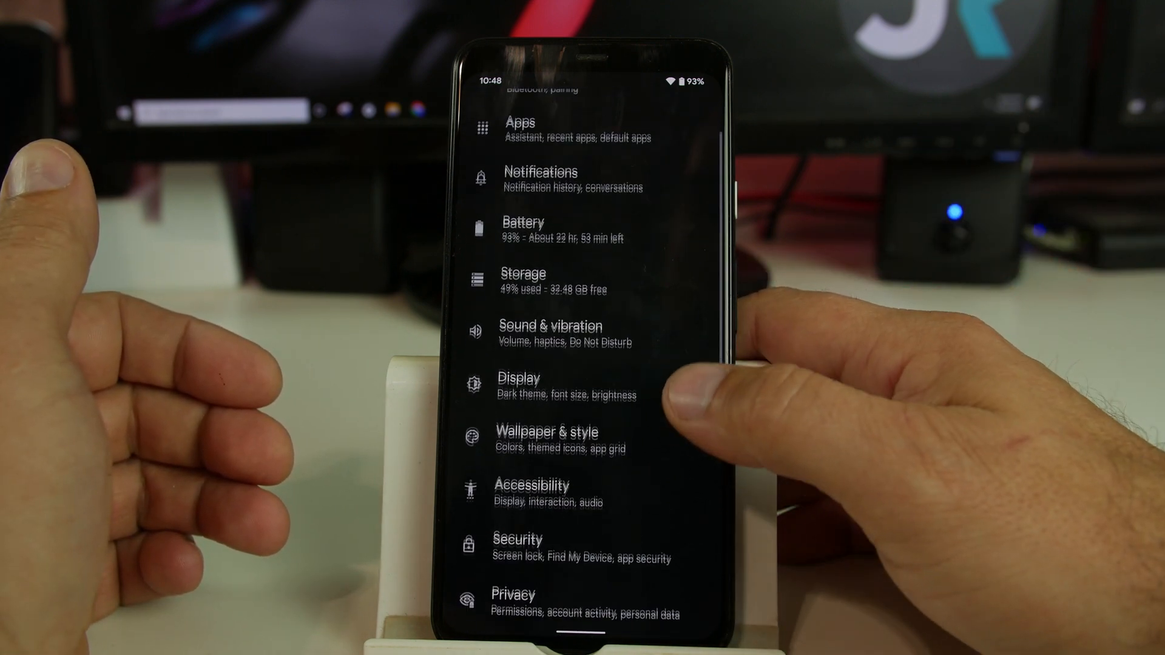
{"action": "scroll", "scroll_direction": "down", "scroll_amount": 3}
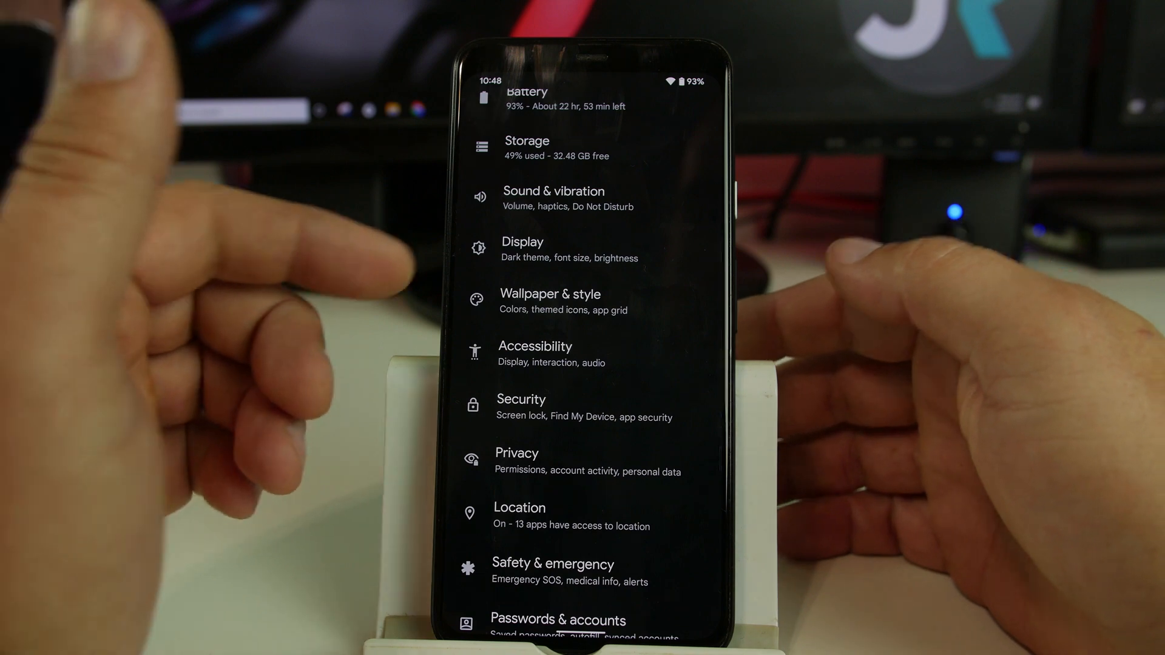
{"action": "scroll", "scroll_direction": "down", "scroll_amount": 3}
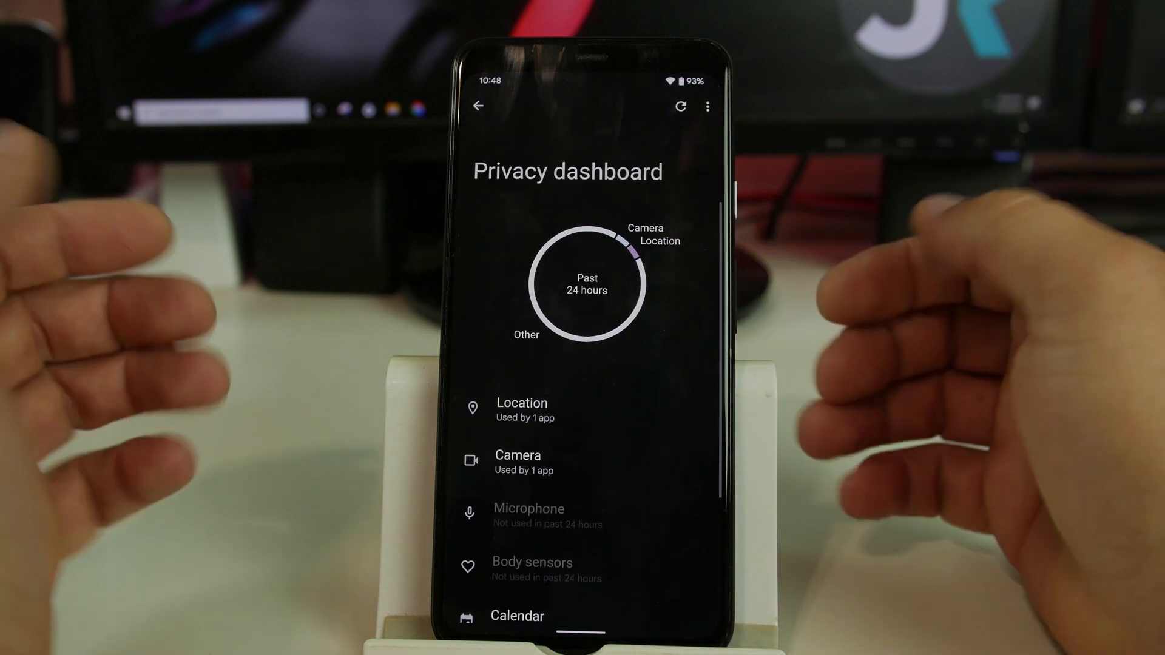
Step: Return to Privacy settings and scroll past clipboard access to Ads and Usage & diagnostics
{"action": "left_click", "coordinate": [478, 107]}
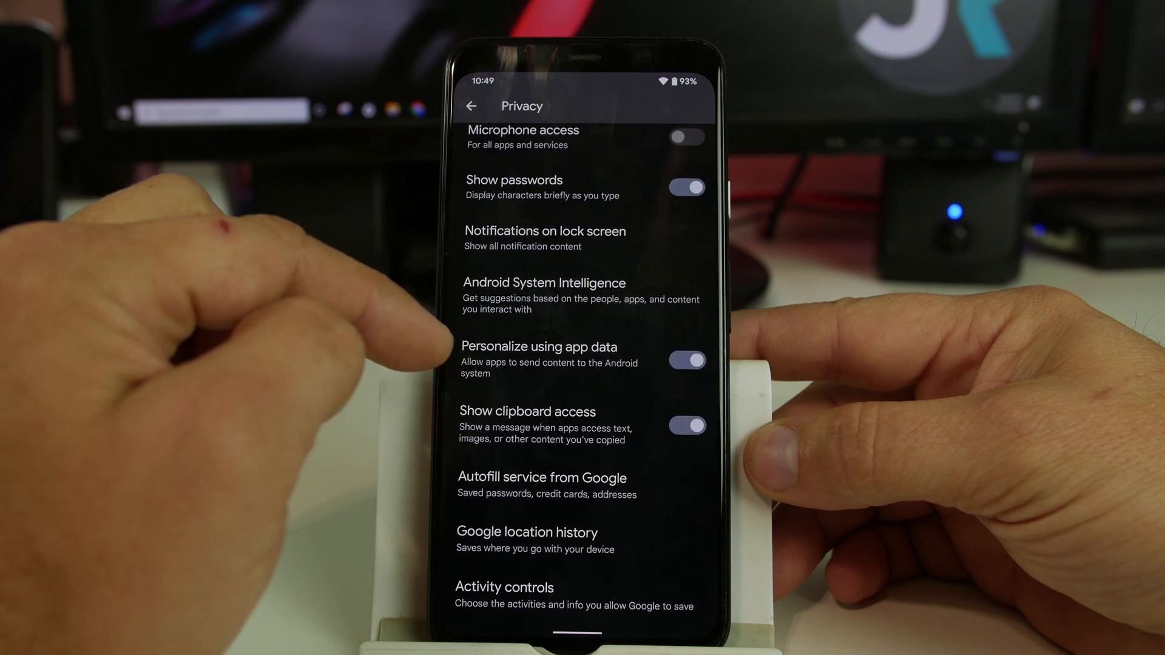
{"action": "scroll", "scroll_direction": "down", "scroll_amount": 3}
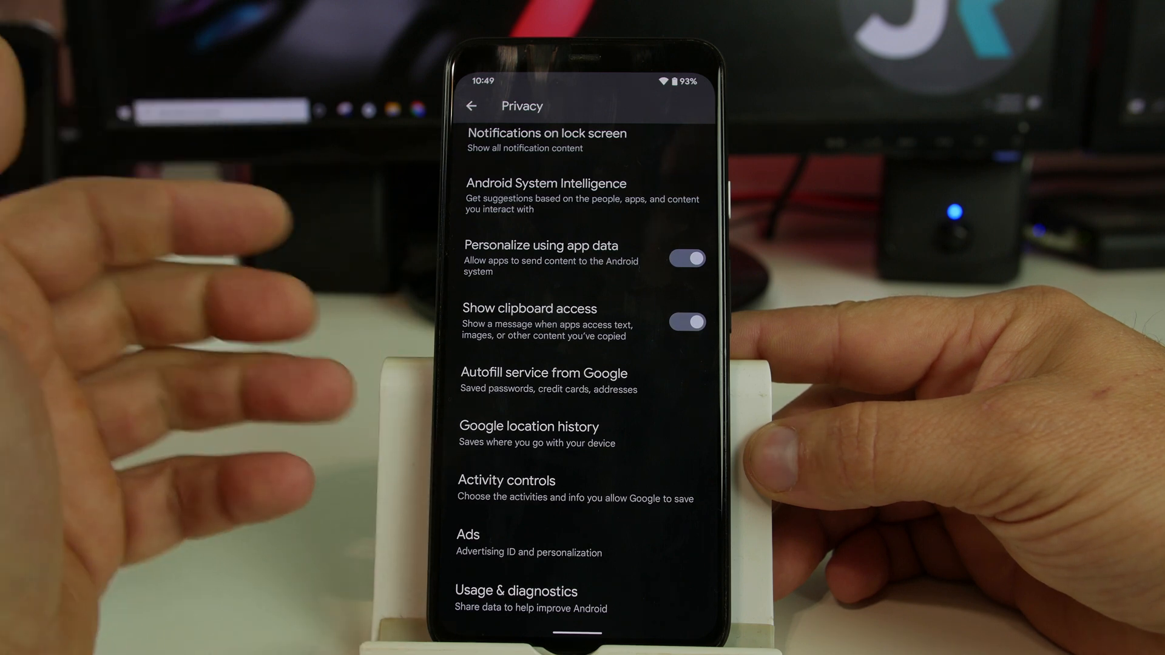
Step: Return to main Settings and browse the About phone device information
{"action": "left_click", "coordinate": [470, 105]}
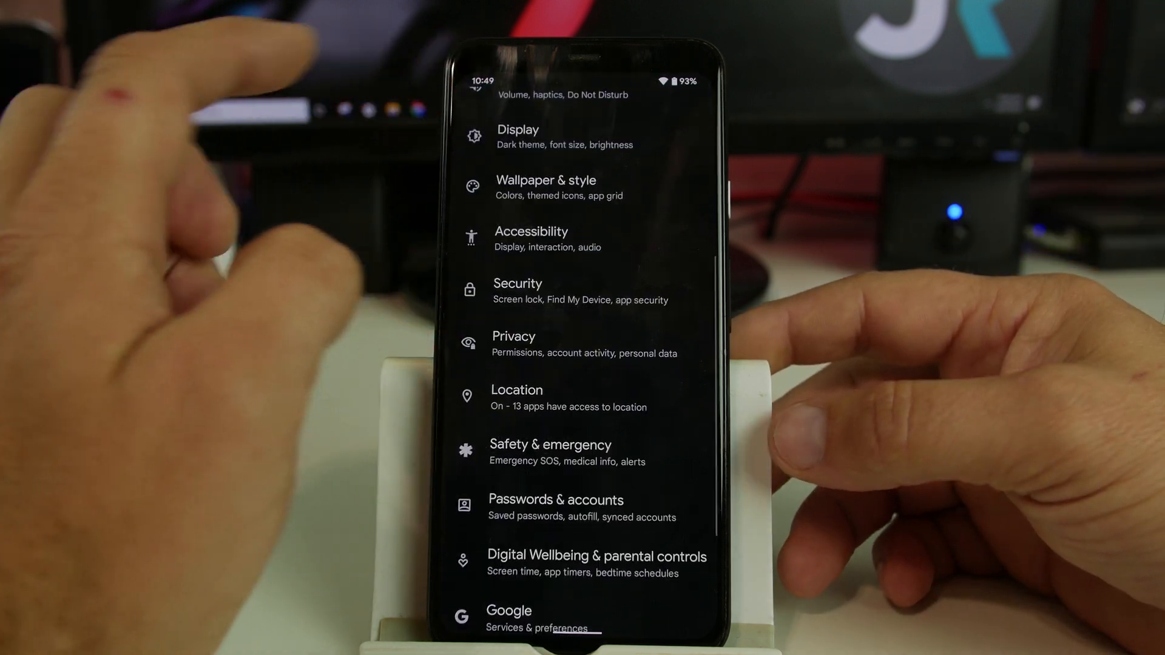
{"action": "scroll", "scroll_direction": "down", "scroll_amount": 3}
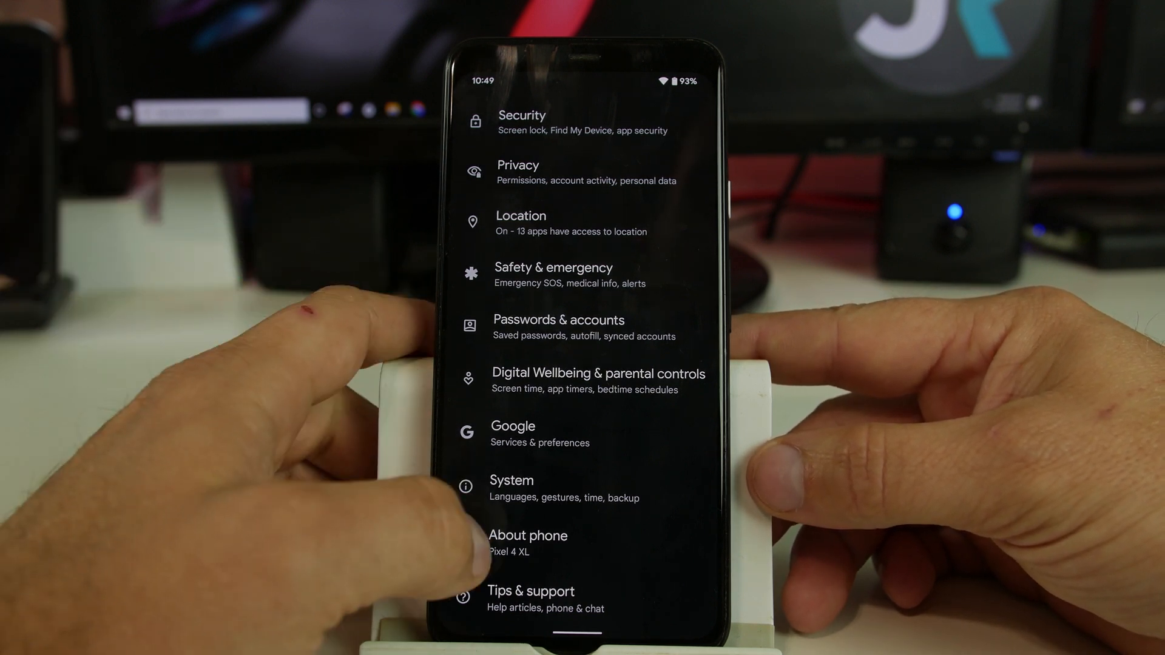
{"action": "left_click", "coordinate": [528, 542]}
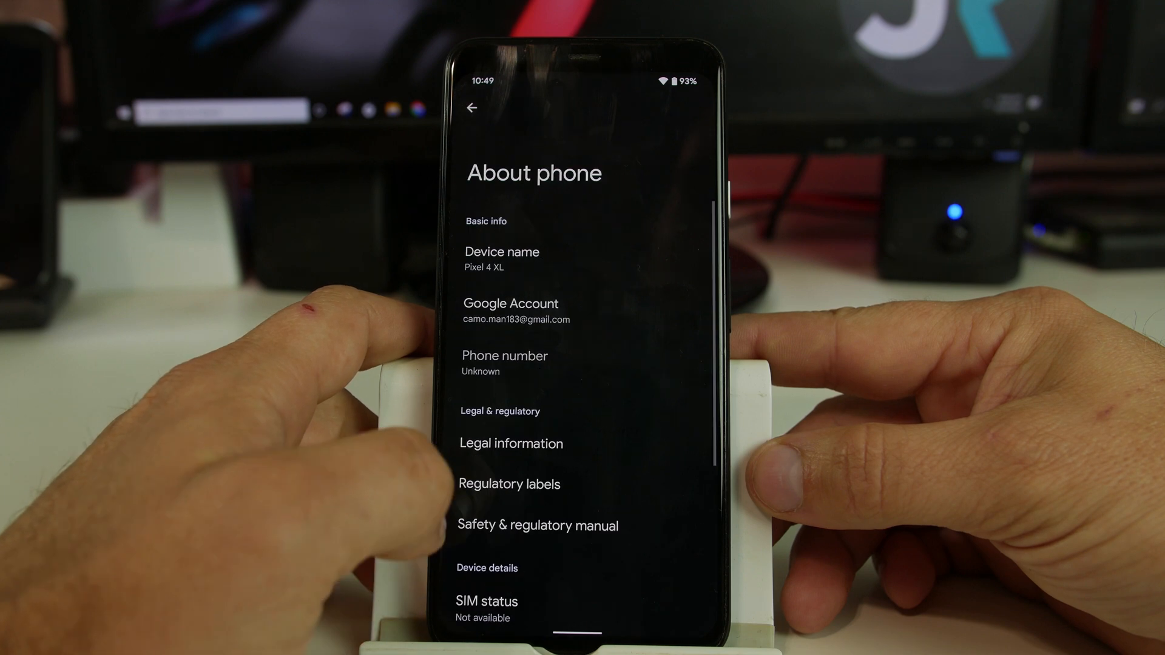
{"action": "scroll", "scroll_direction": "down", "scroll_amount": 3}
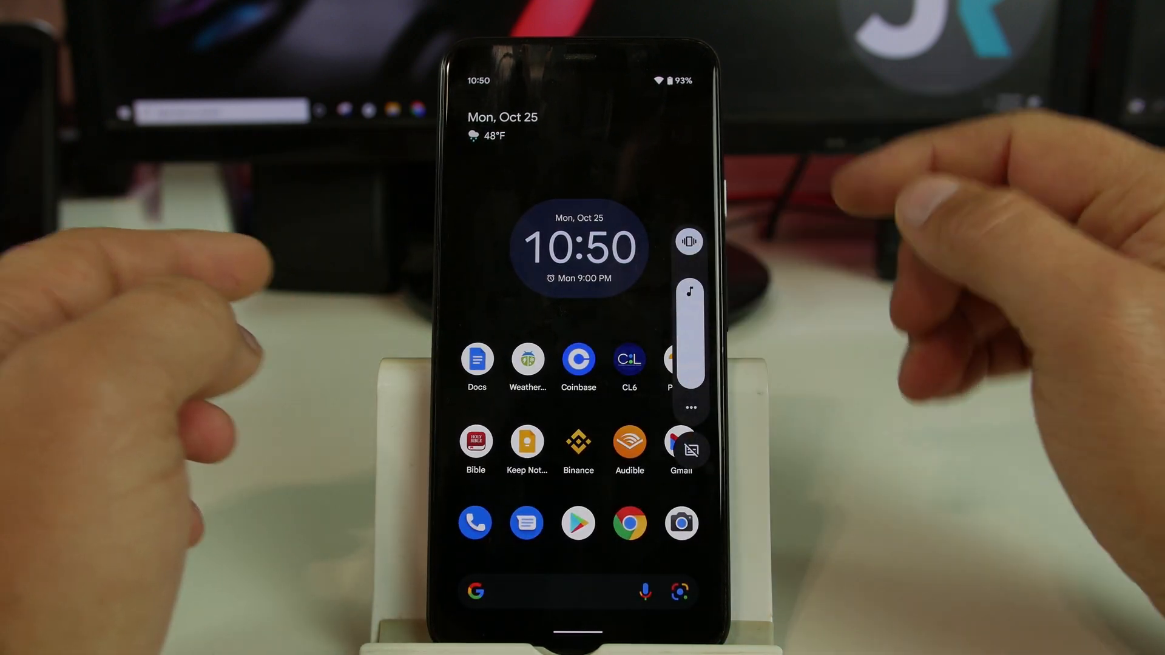
Step: Enable Live Caption from the volume panel and dismiss its intro with Got it
{"action": "left_click", "coordinate": [688, 241]}
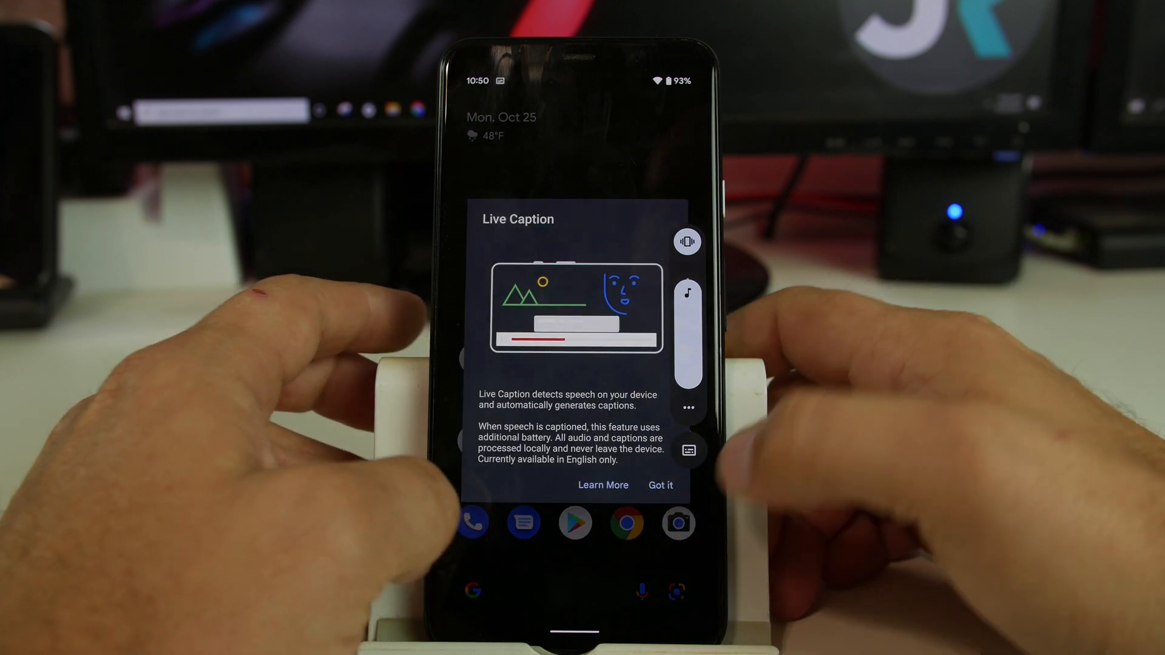
{"action": "left_click", "coordinate": [659, 484]}
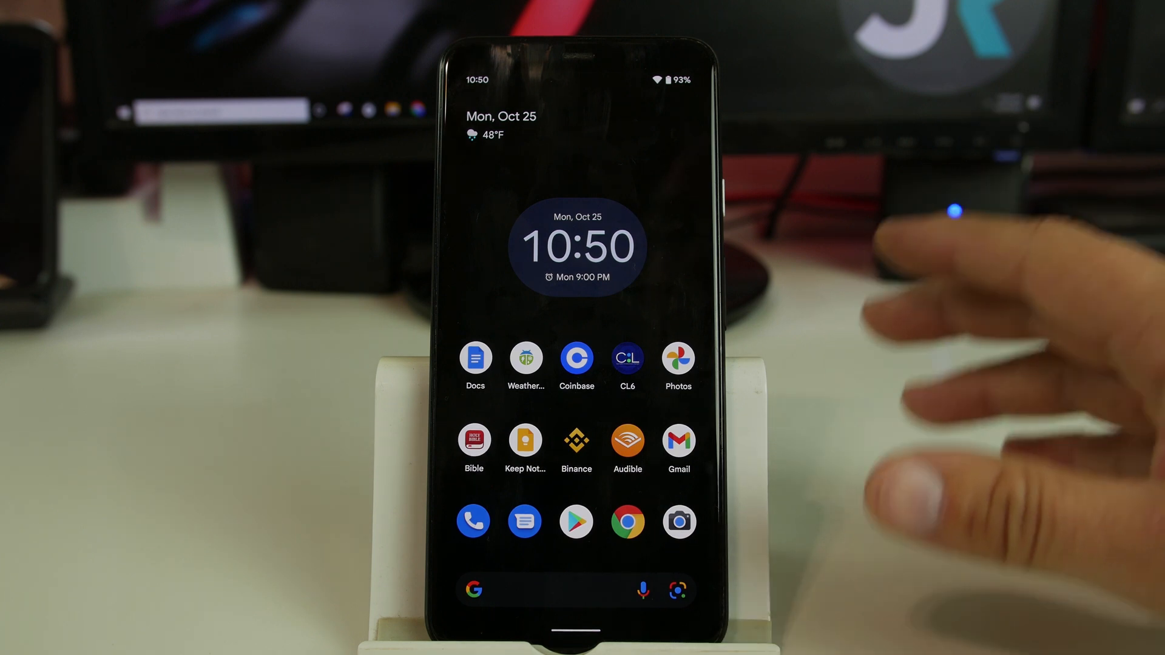
{"action": "mouse_move", "coordinate": [966, 445]}
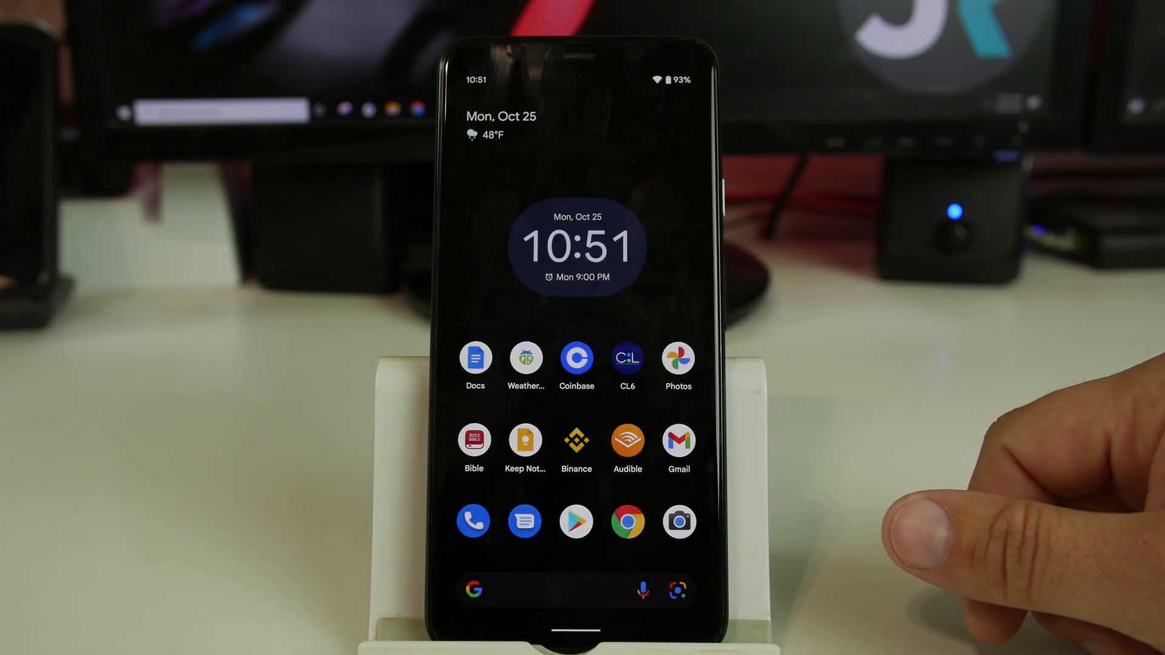
{"action": "mouse_move", "coordinate": [743, 335]}
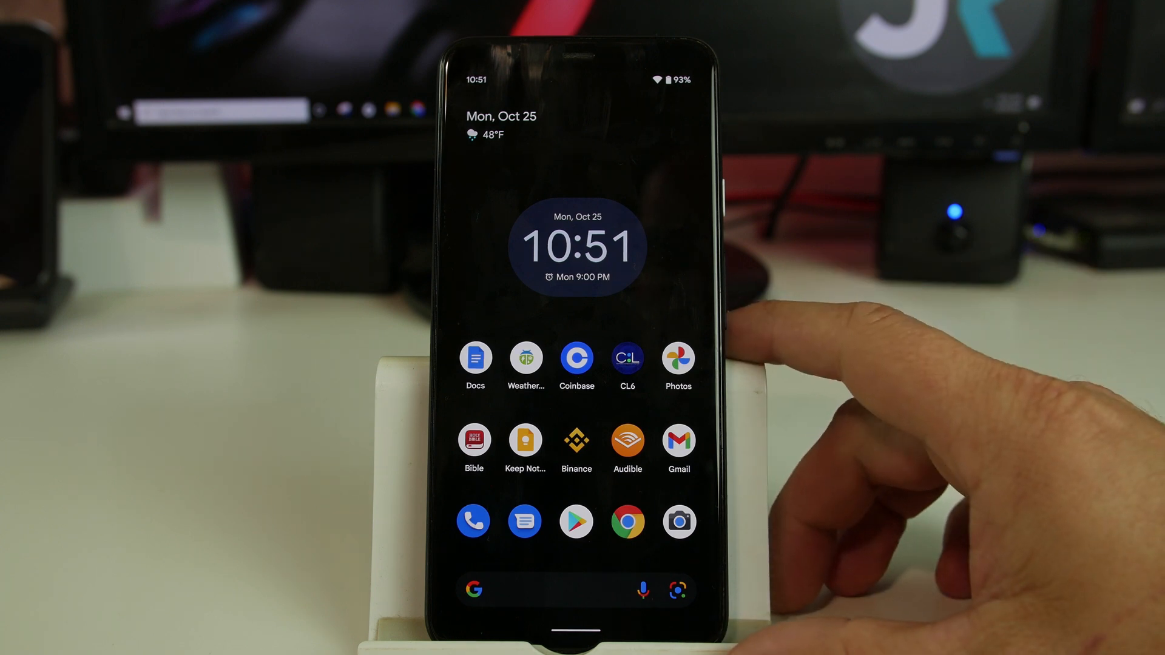